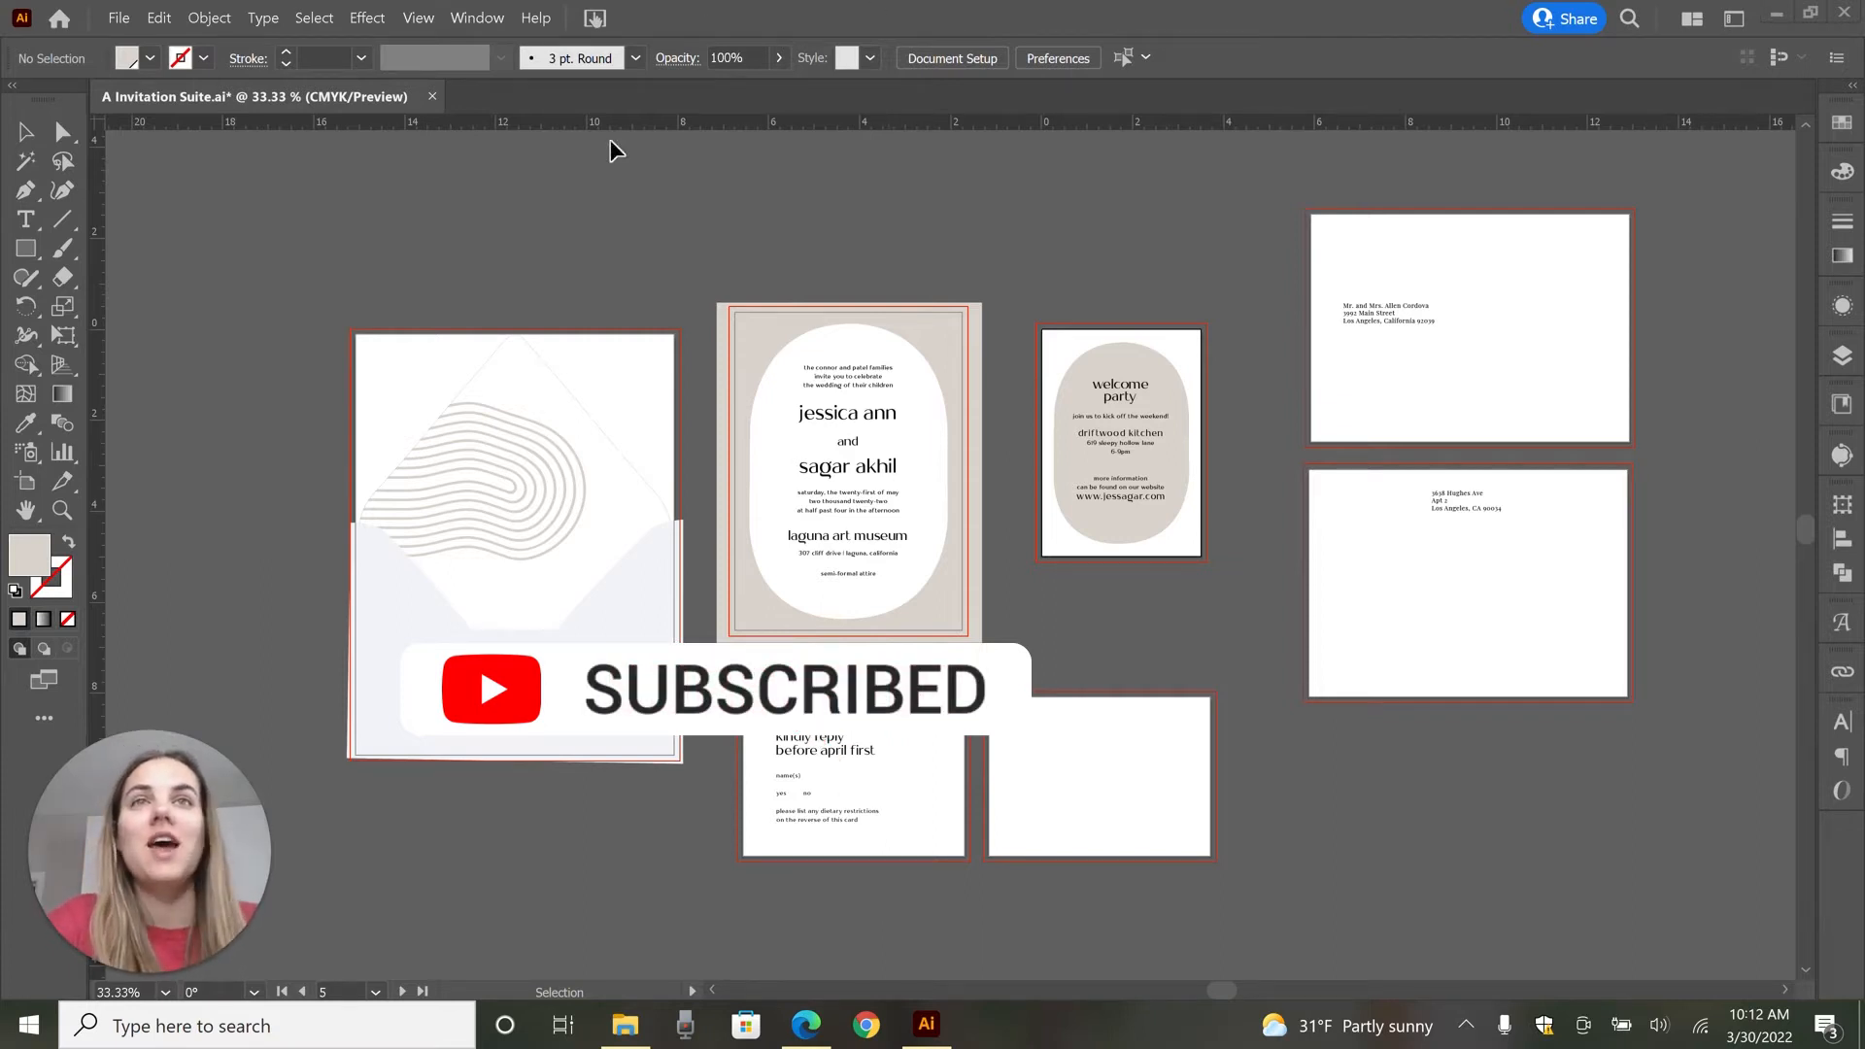
mouse_move(544, 206)
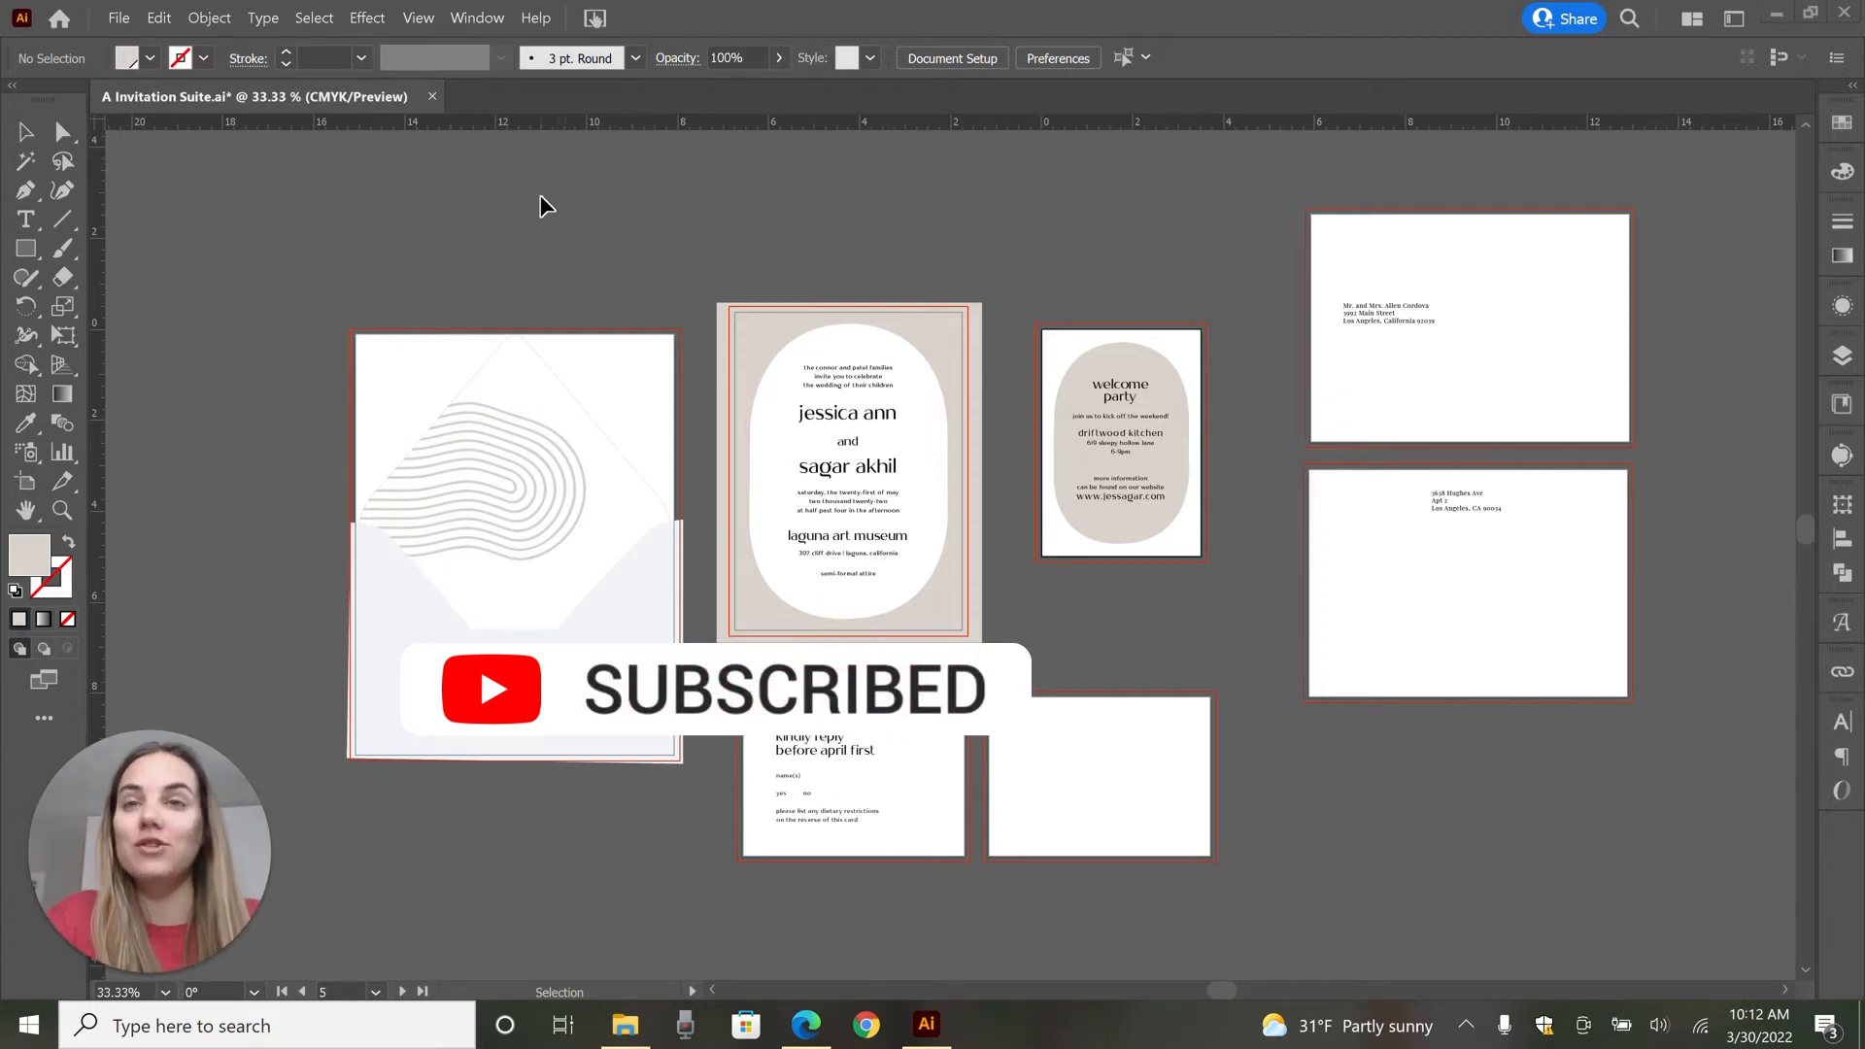
mouse_move(495, 225)
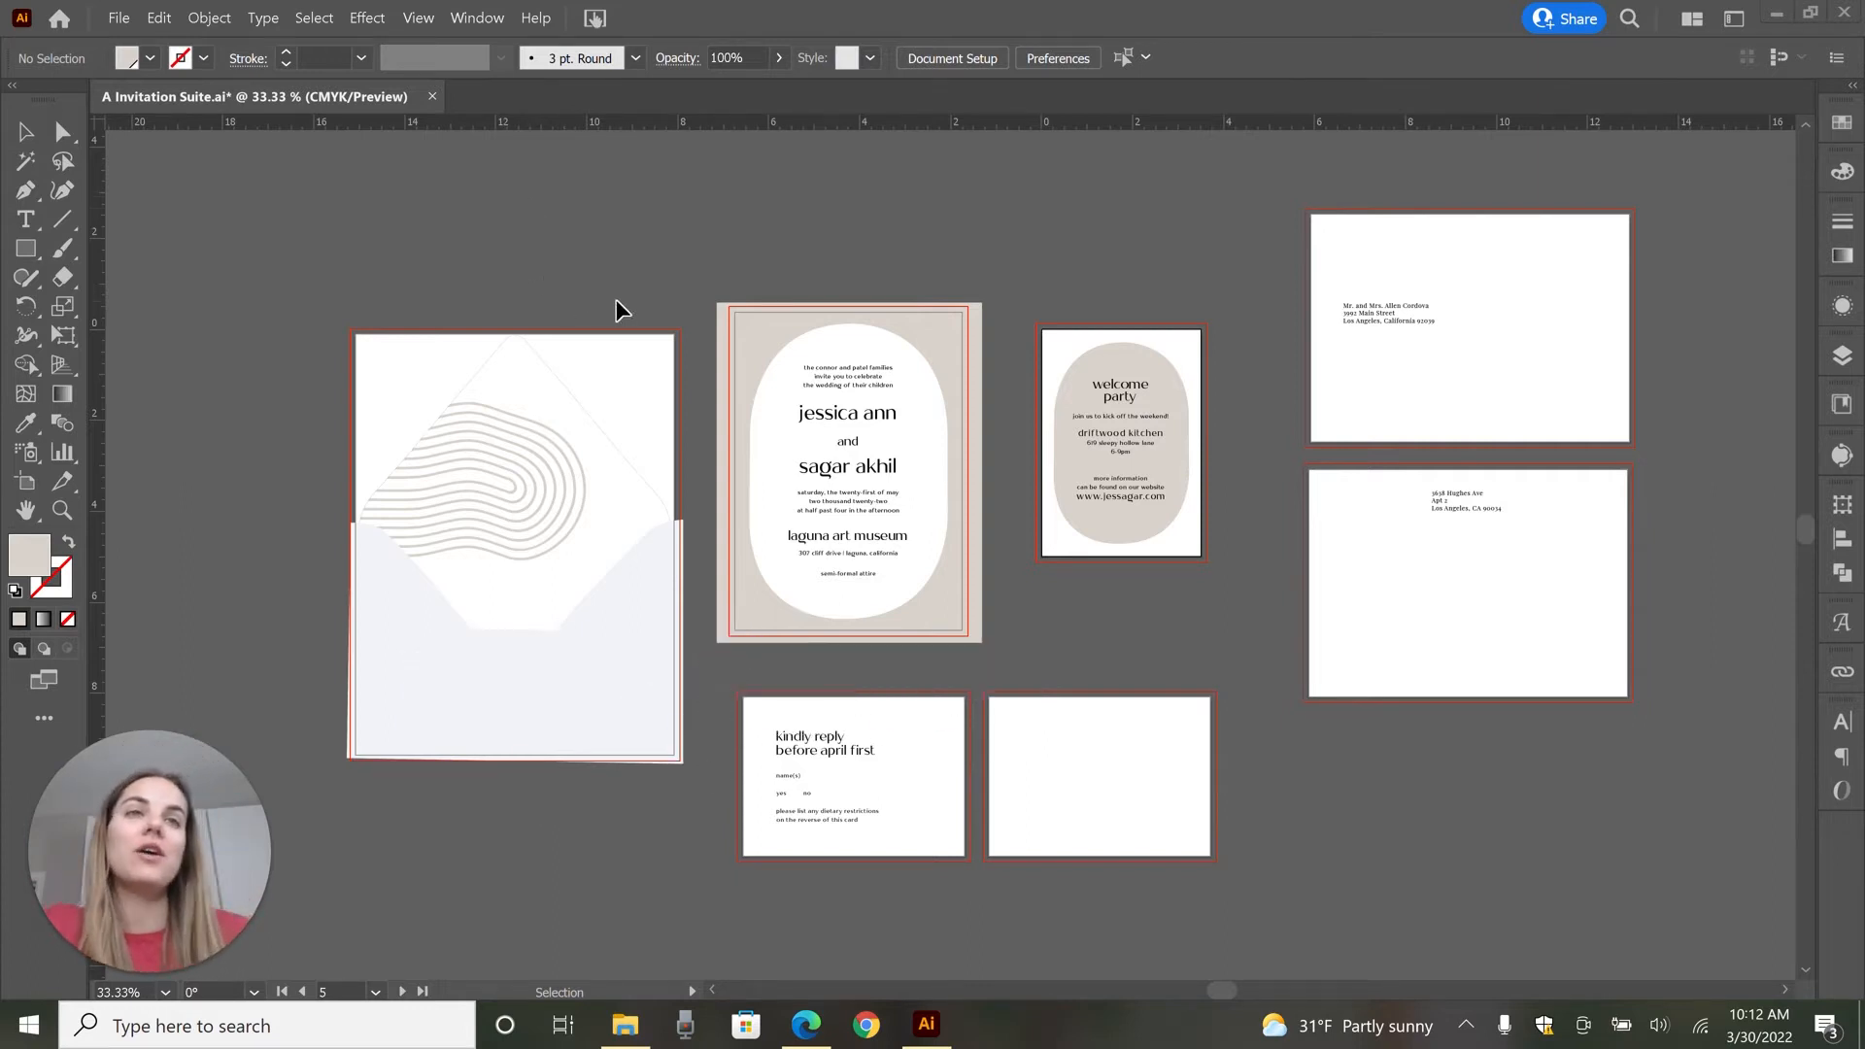
- Draw an orange-filled rectangle above the envelope artboard and save its fill as a new global swatch
left_click(20, 248)
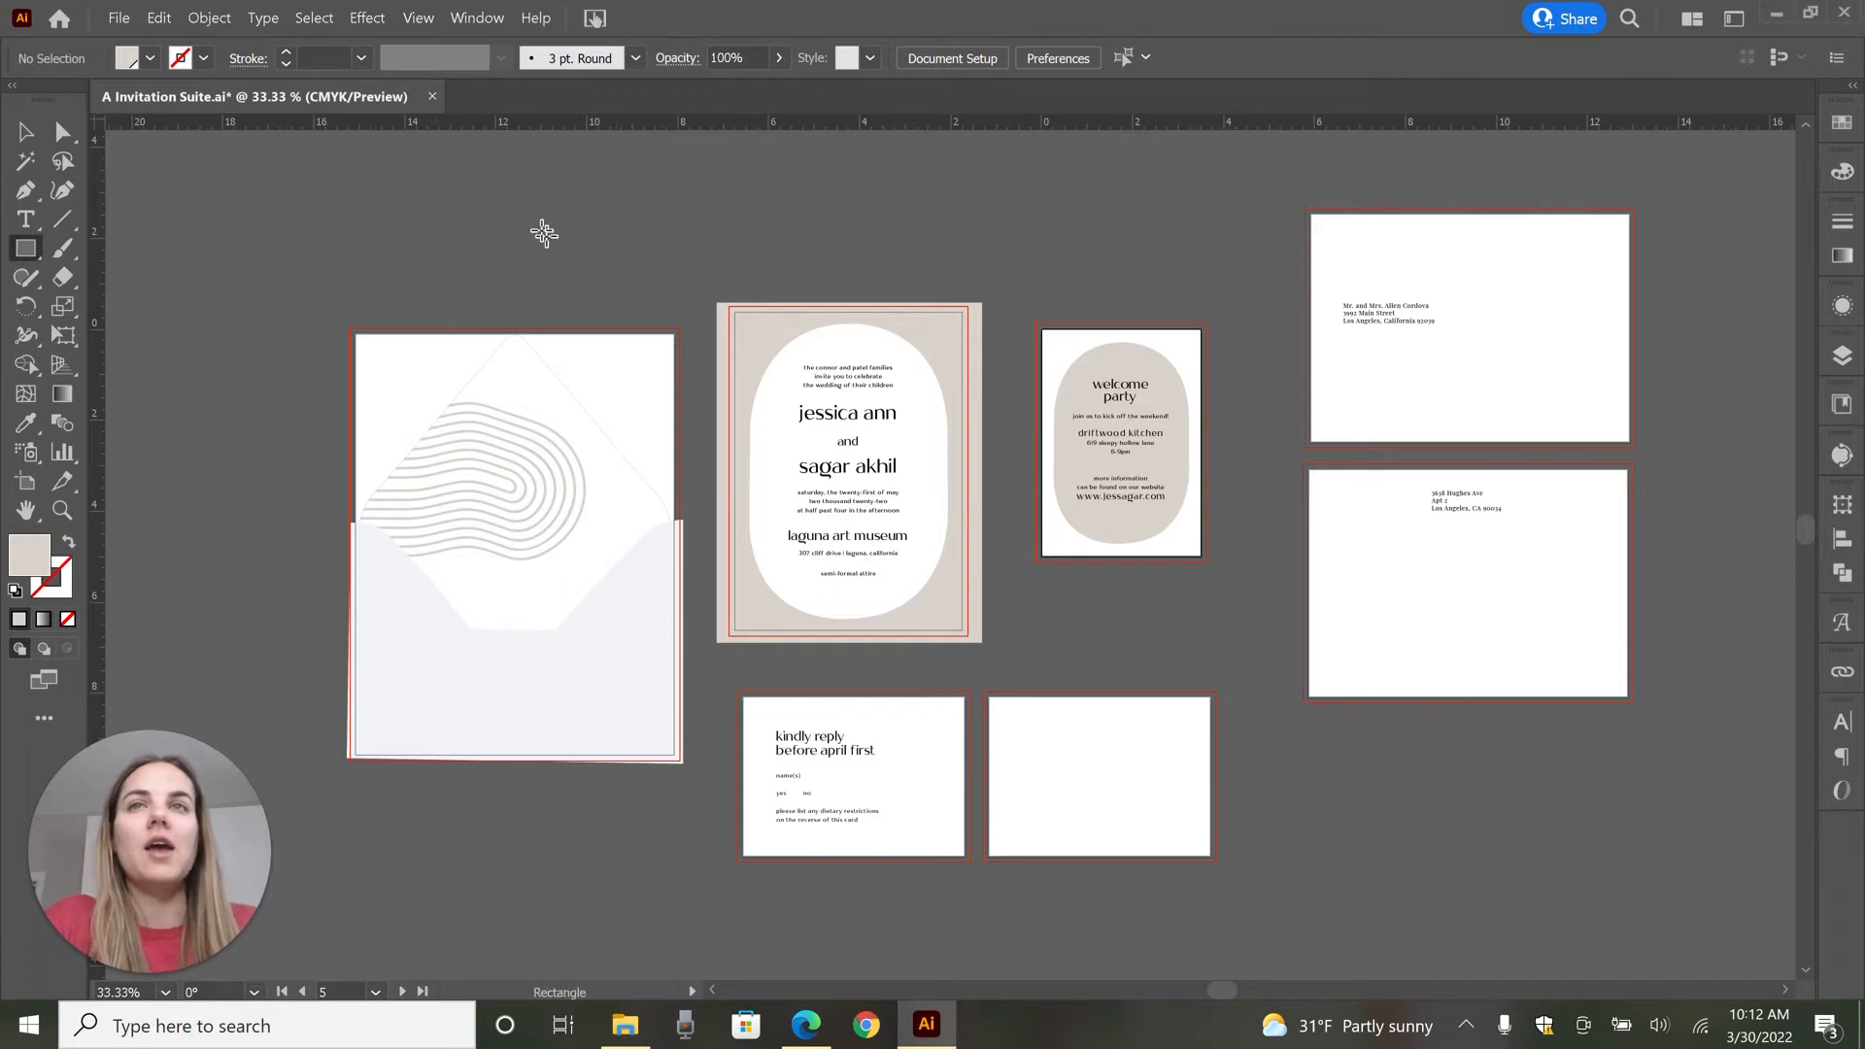
left_click_drag(464, 224, 614, 287)
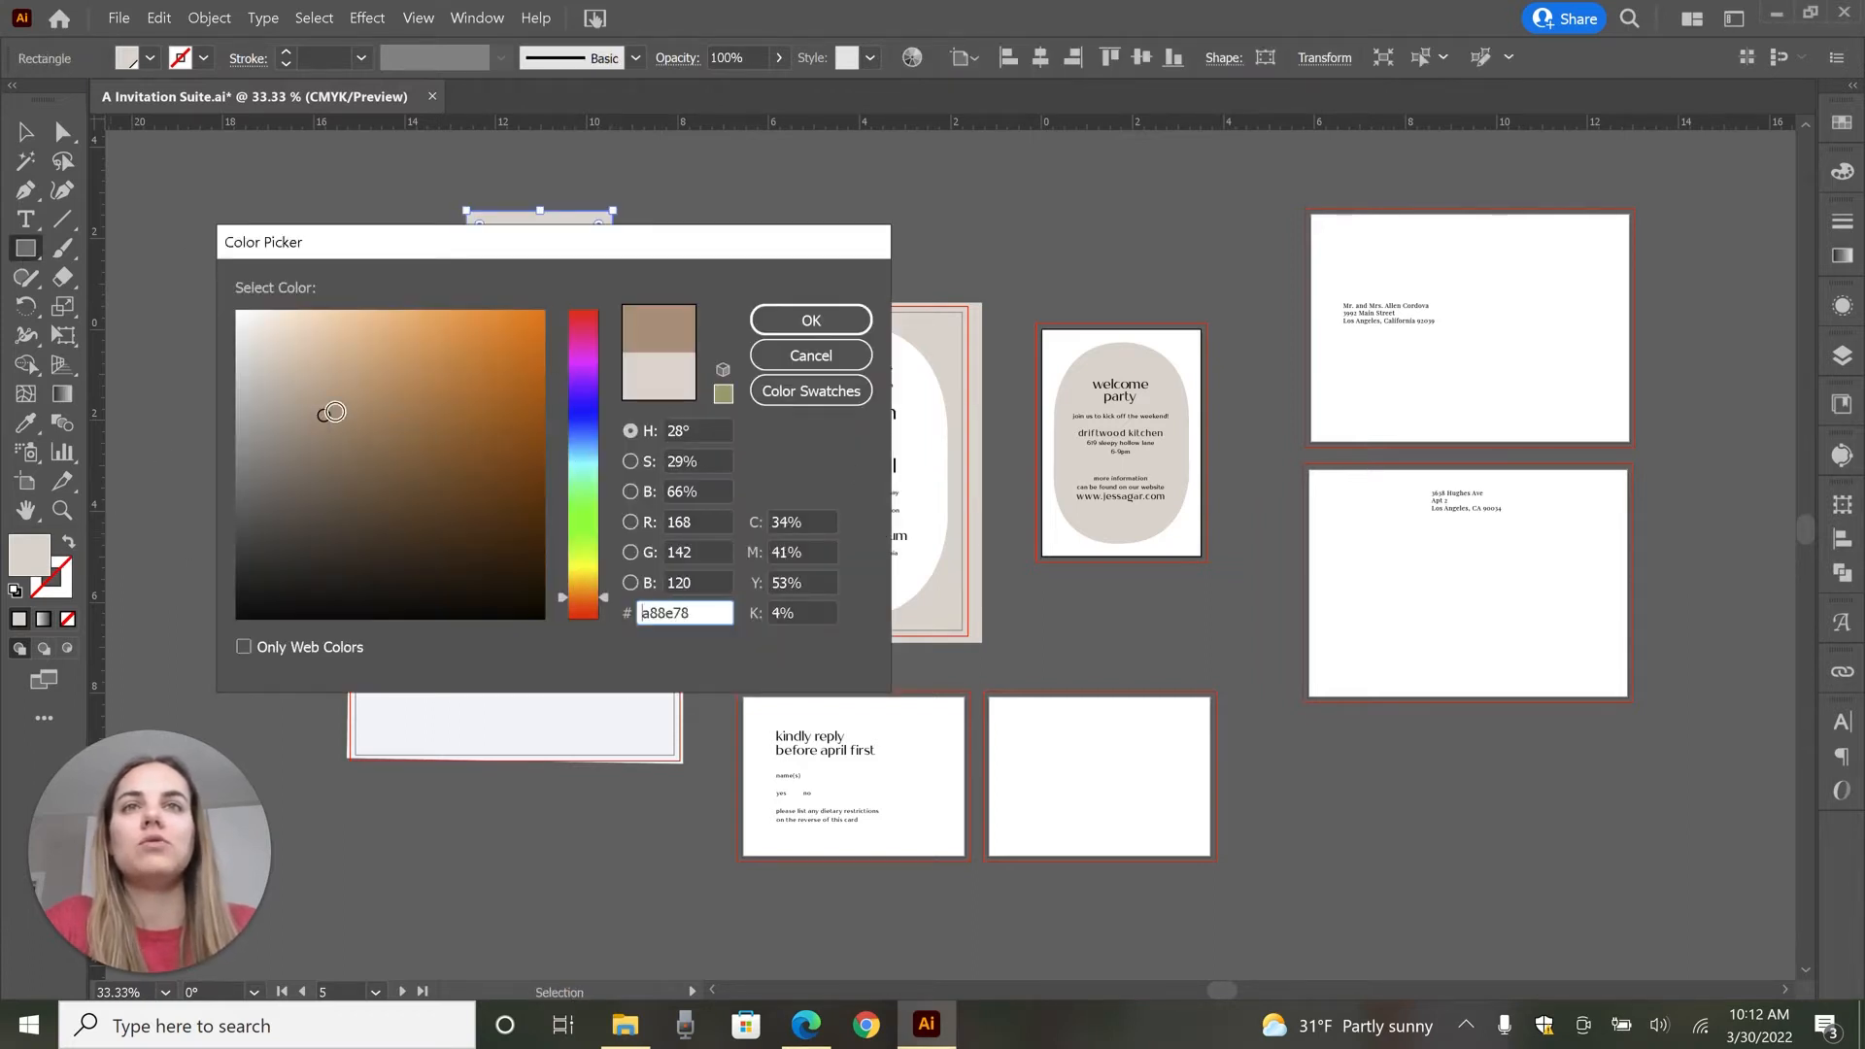
left_click(810, 321)
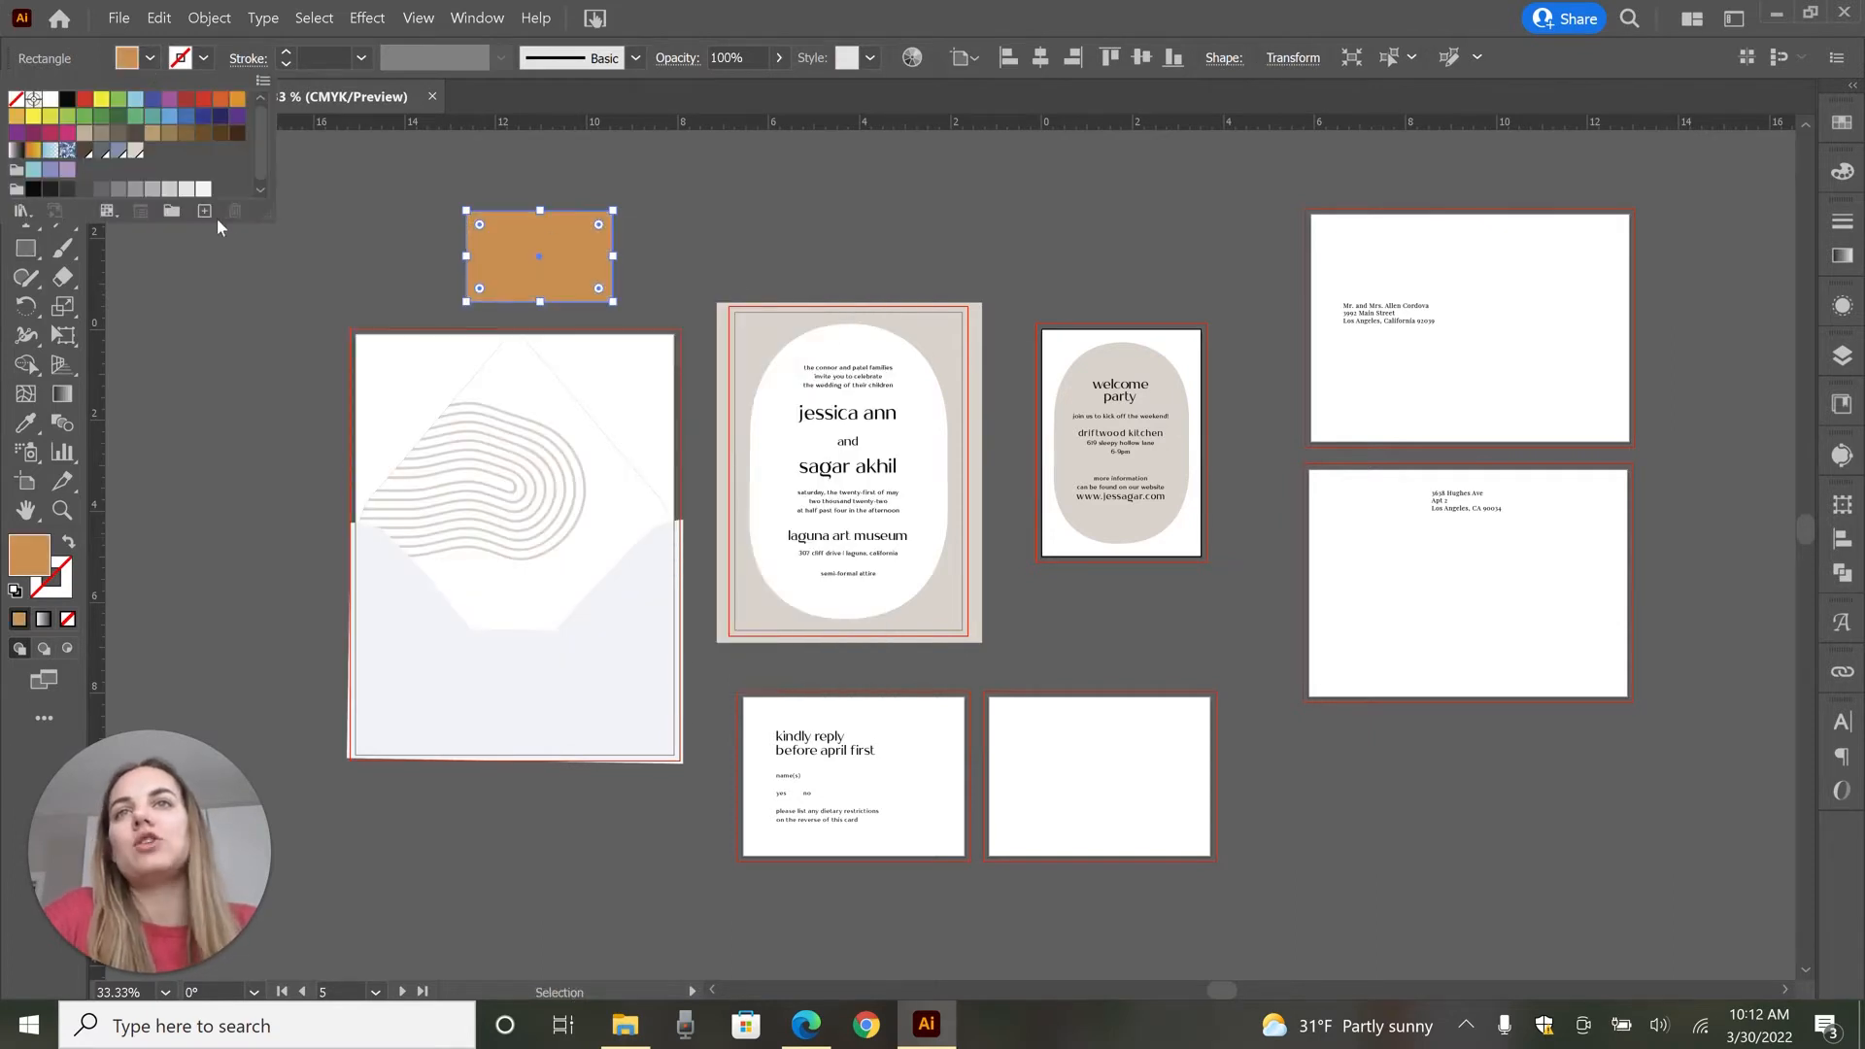
left_click(204, 210)
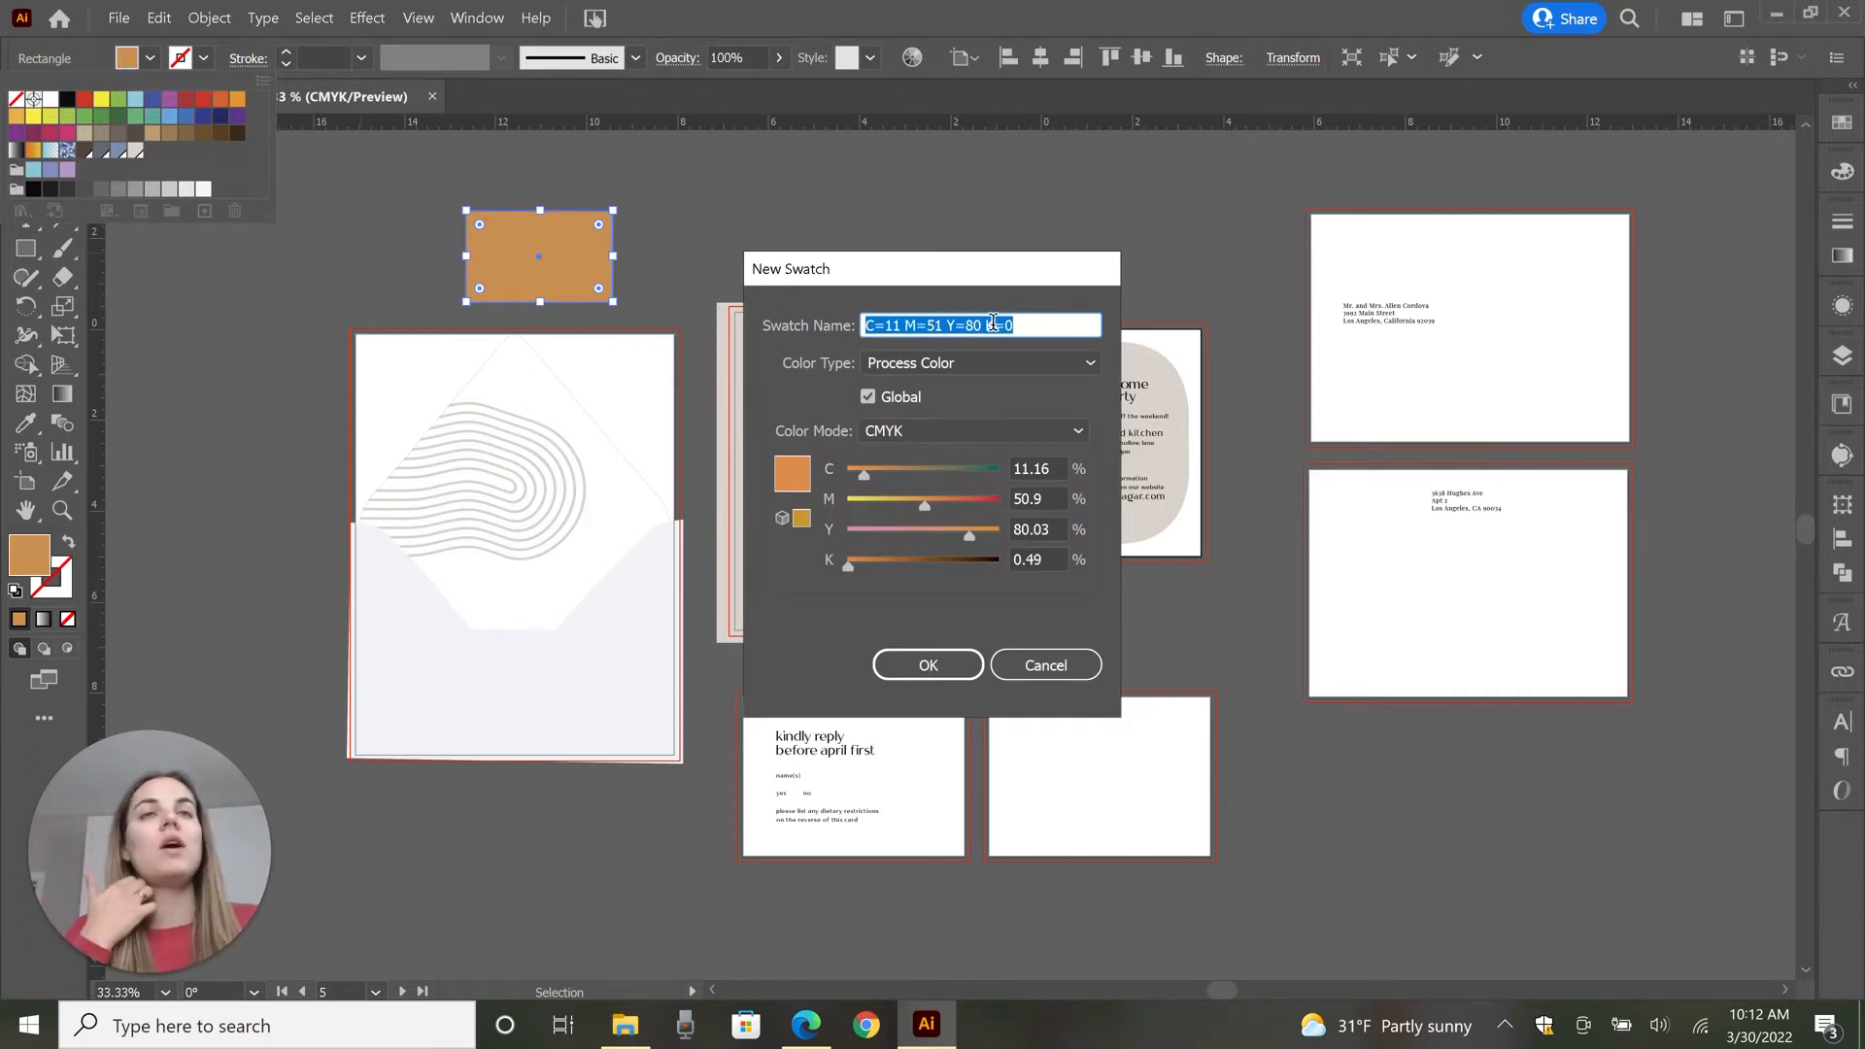
left_click(867, 397)
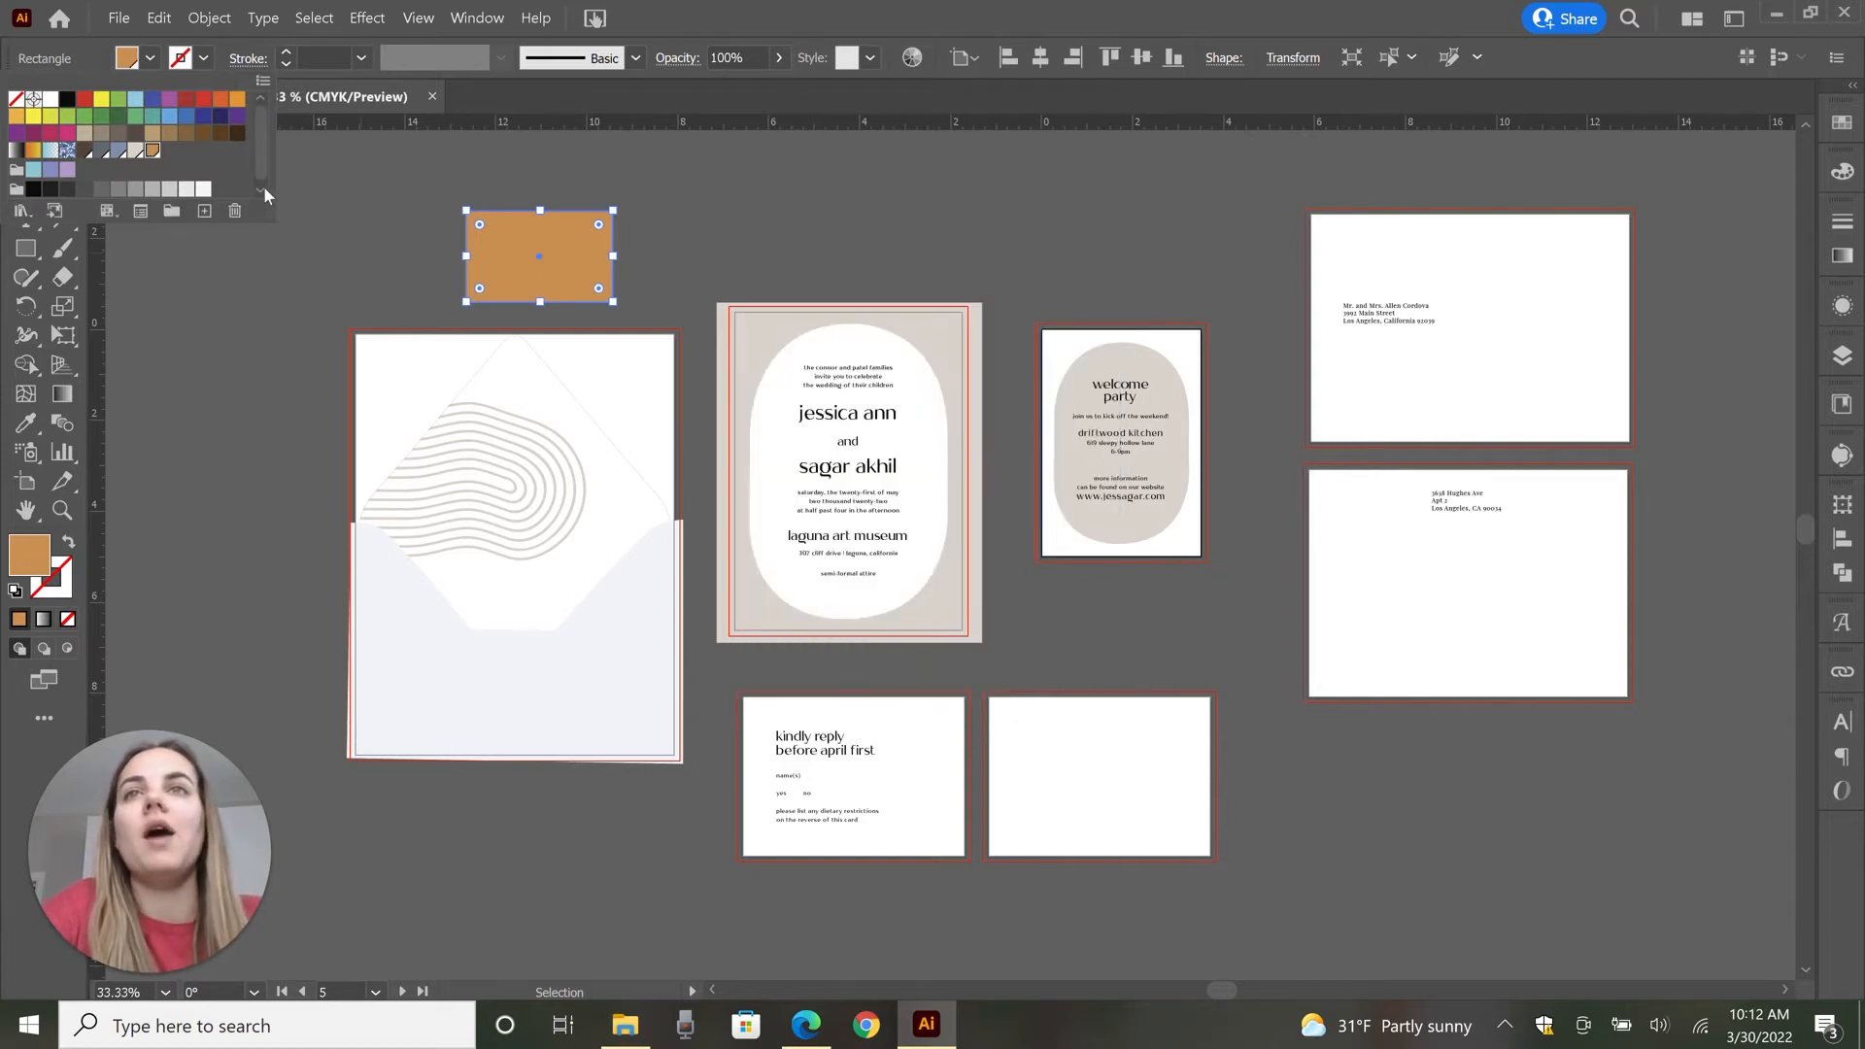
mouse_move(111, 165)
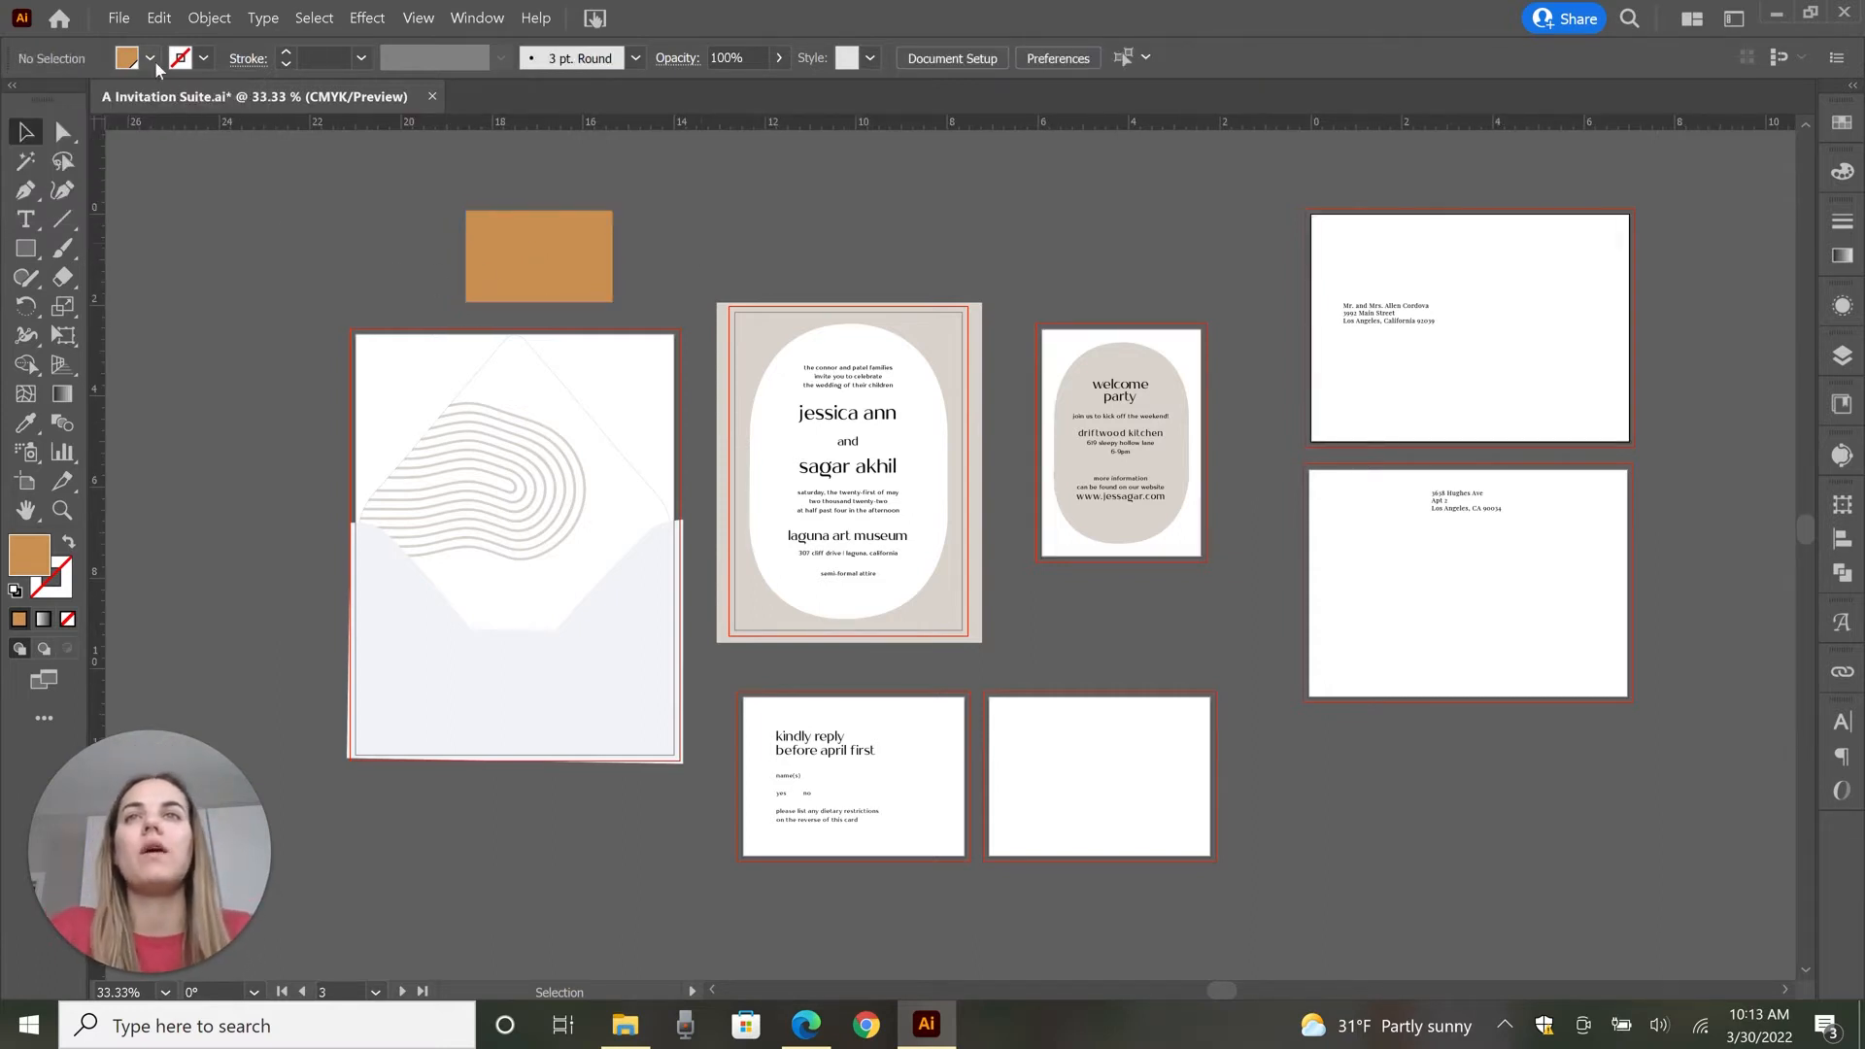
- Retune the new global swatch to C 0, M 12, Y 58 so the rectangle becomes pale yellow
double_click(150, 152)
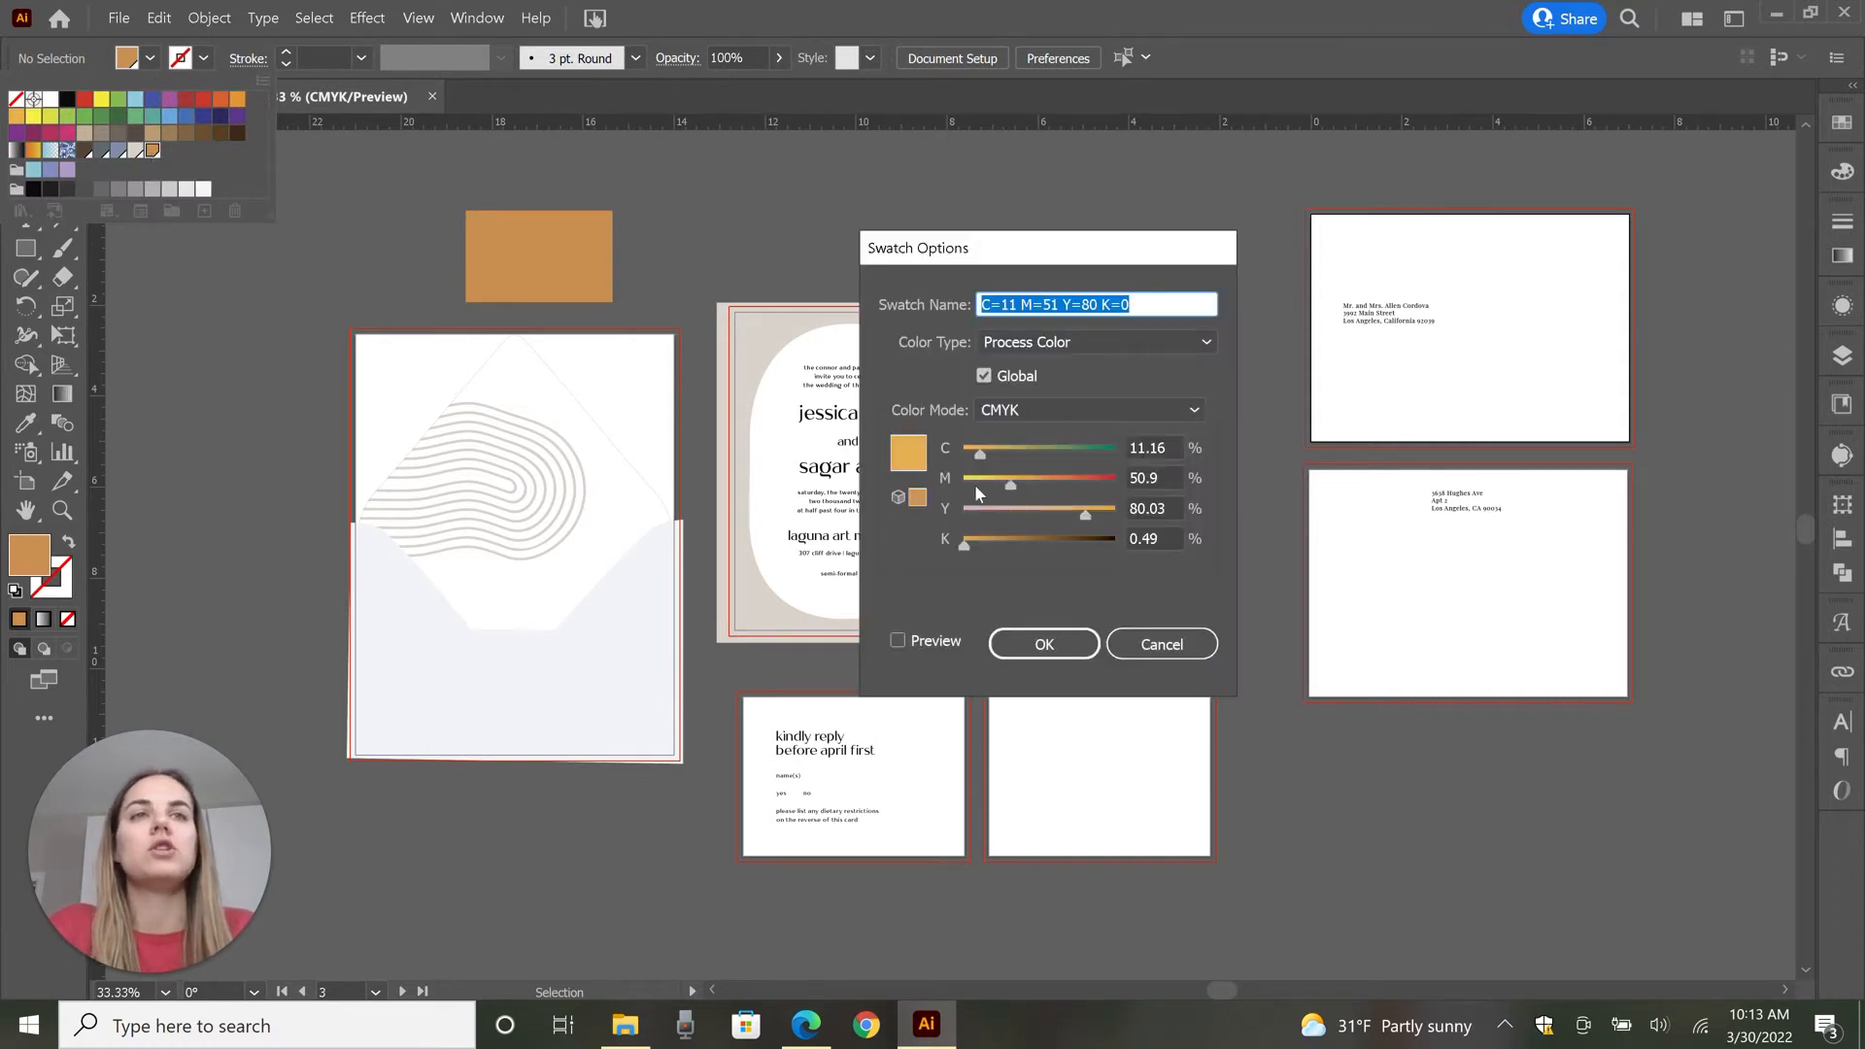
left_click_drag(1010, 478, 983, 478)
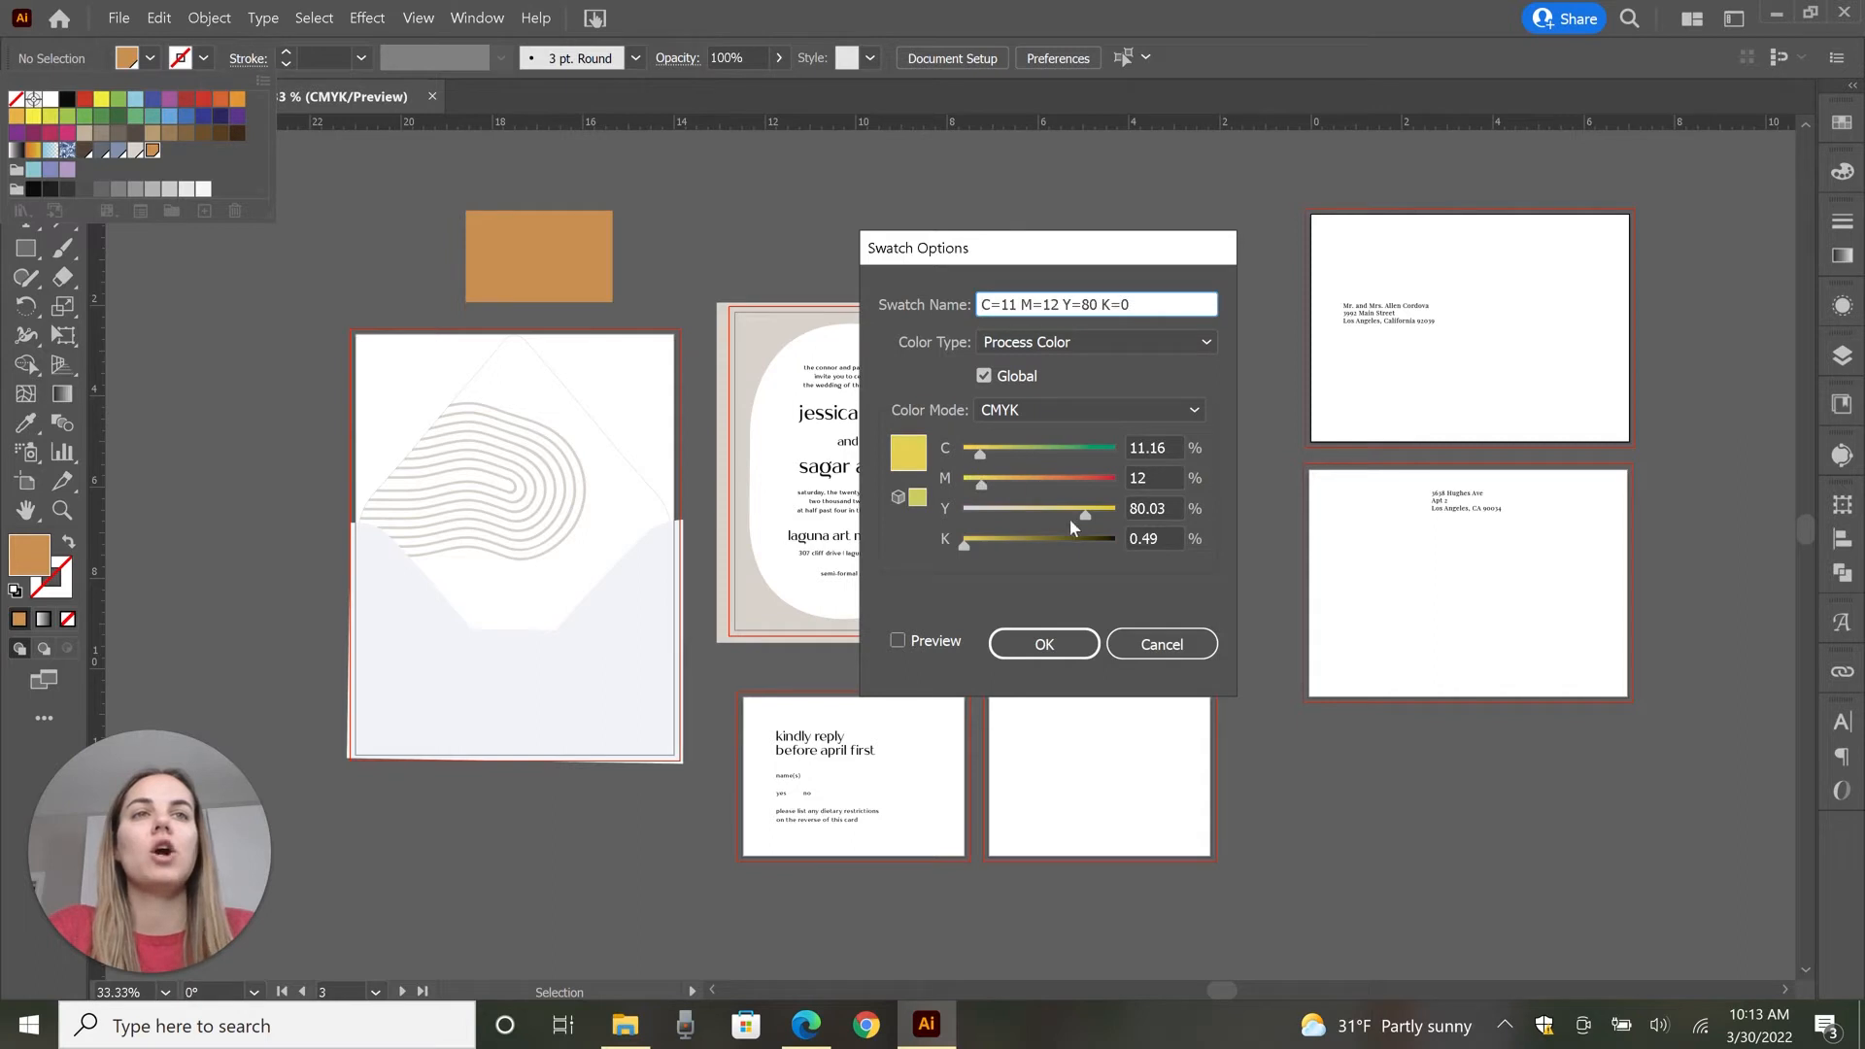
left_click_drag(1084, 507, 1051, 507)
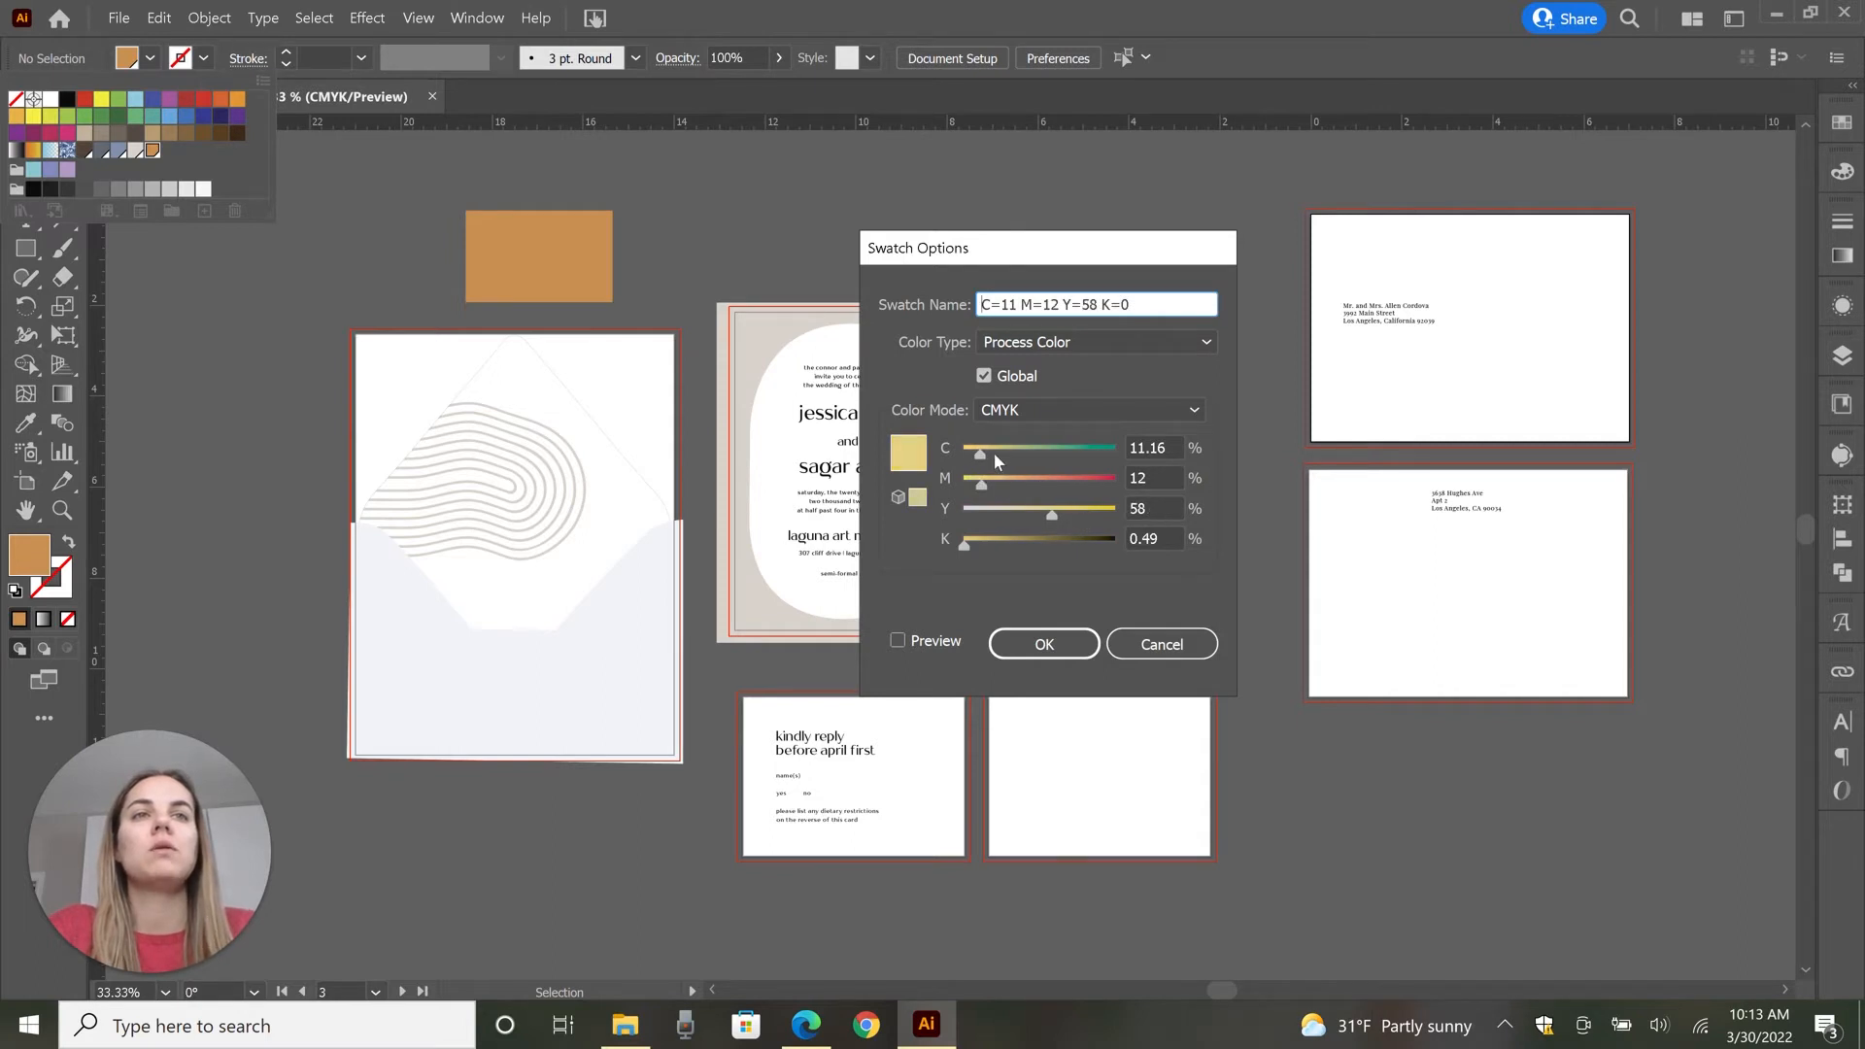
left_click_drag(979, 447, 961, 446)
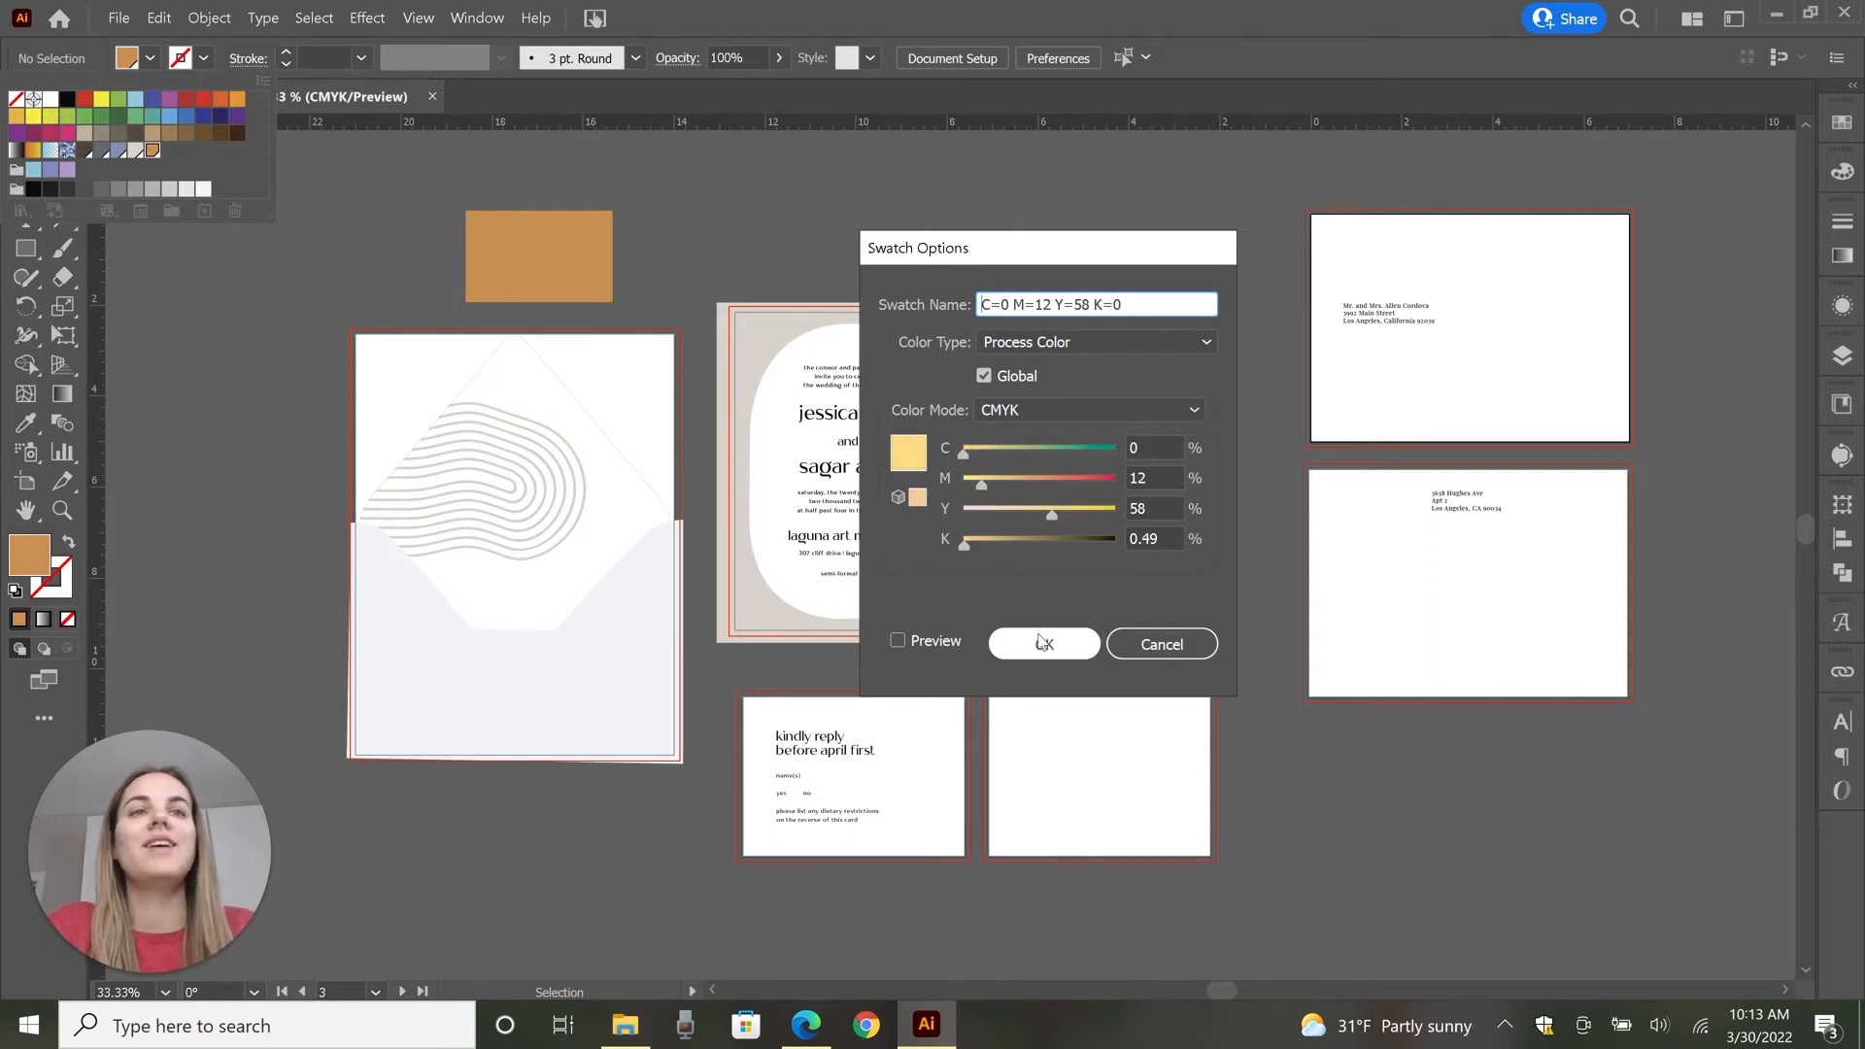
left_click(1044, 643)
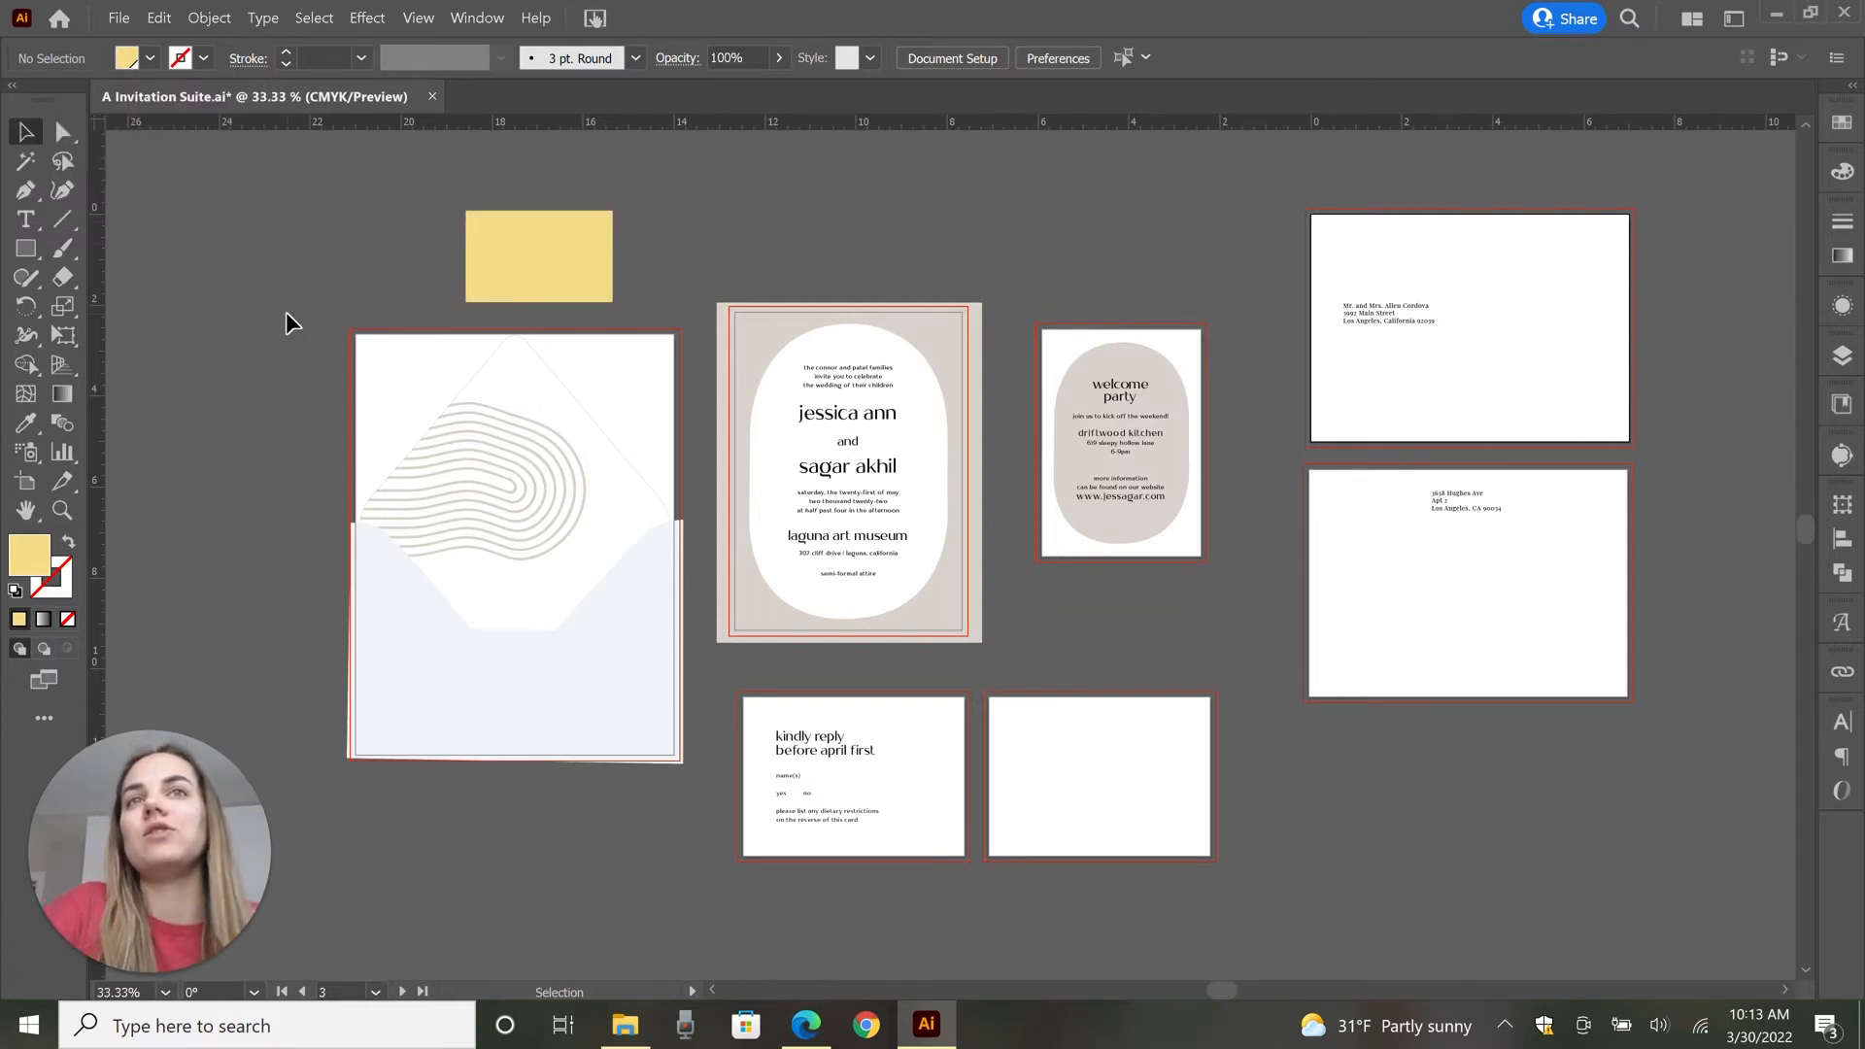
mouse_move(713, 289)
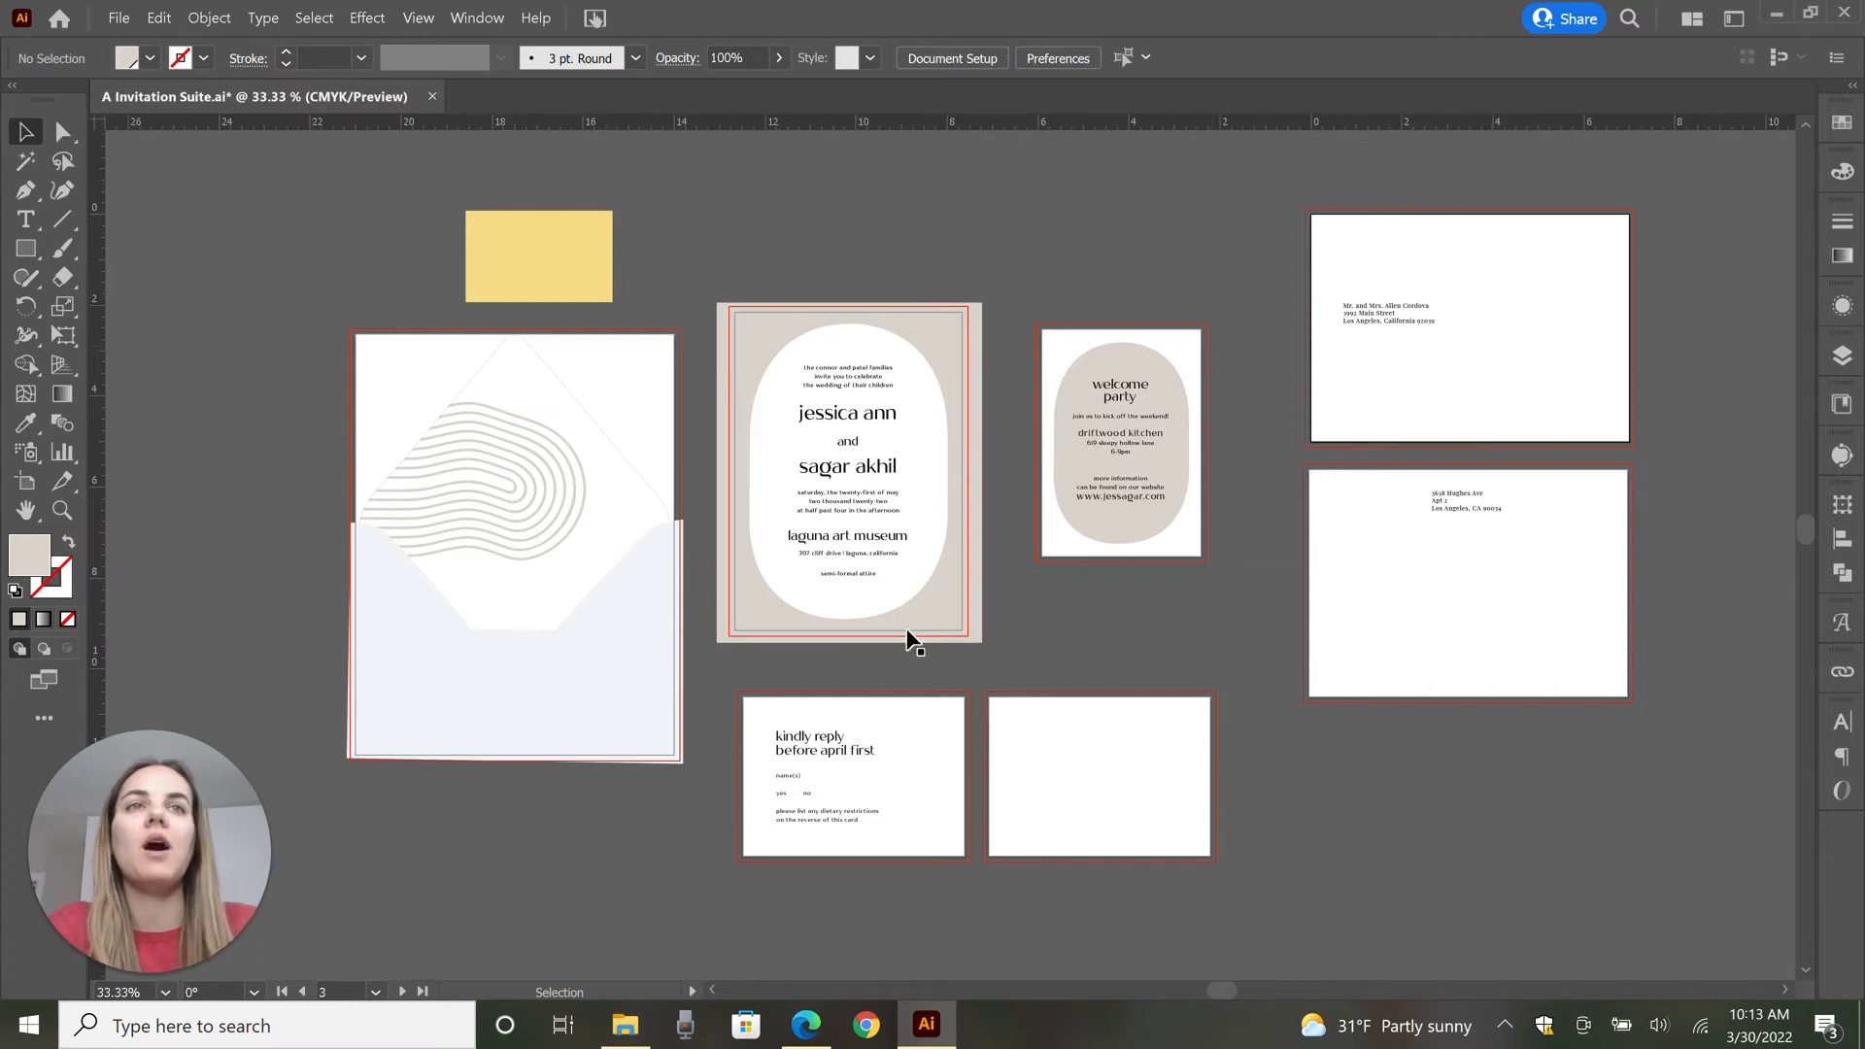
mouse_move(896, 466)
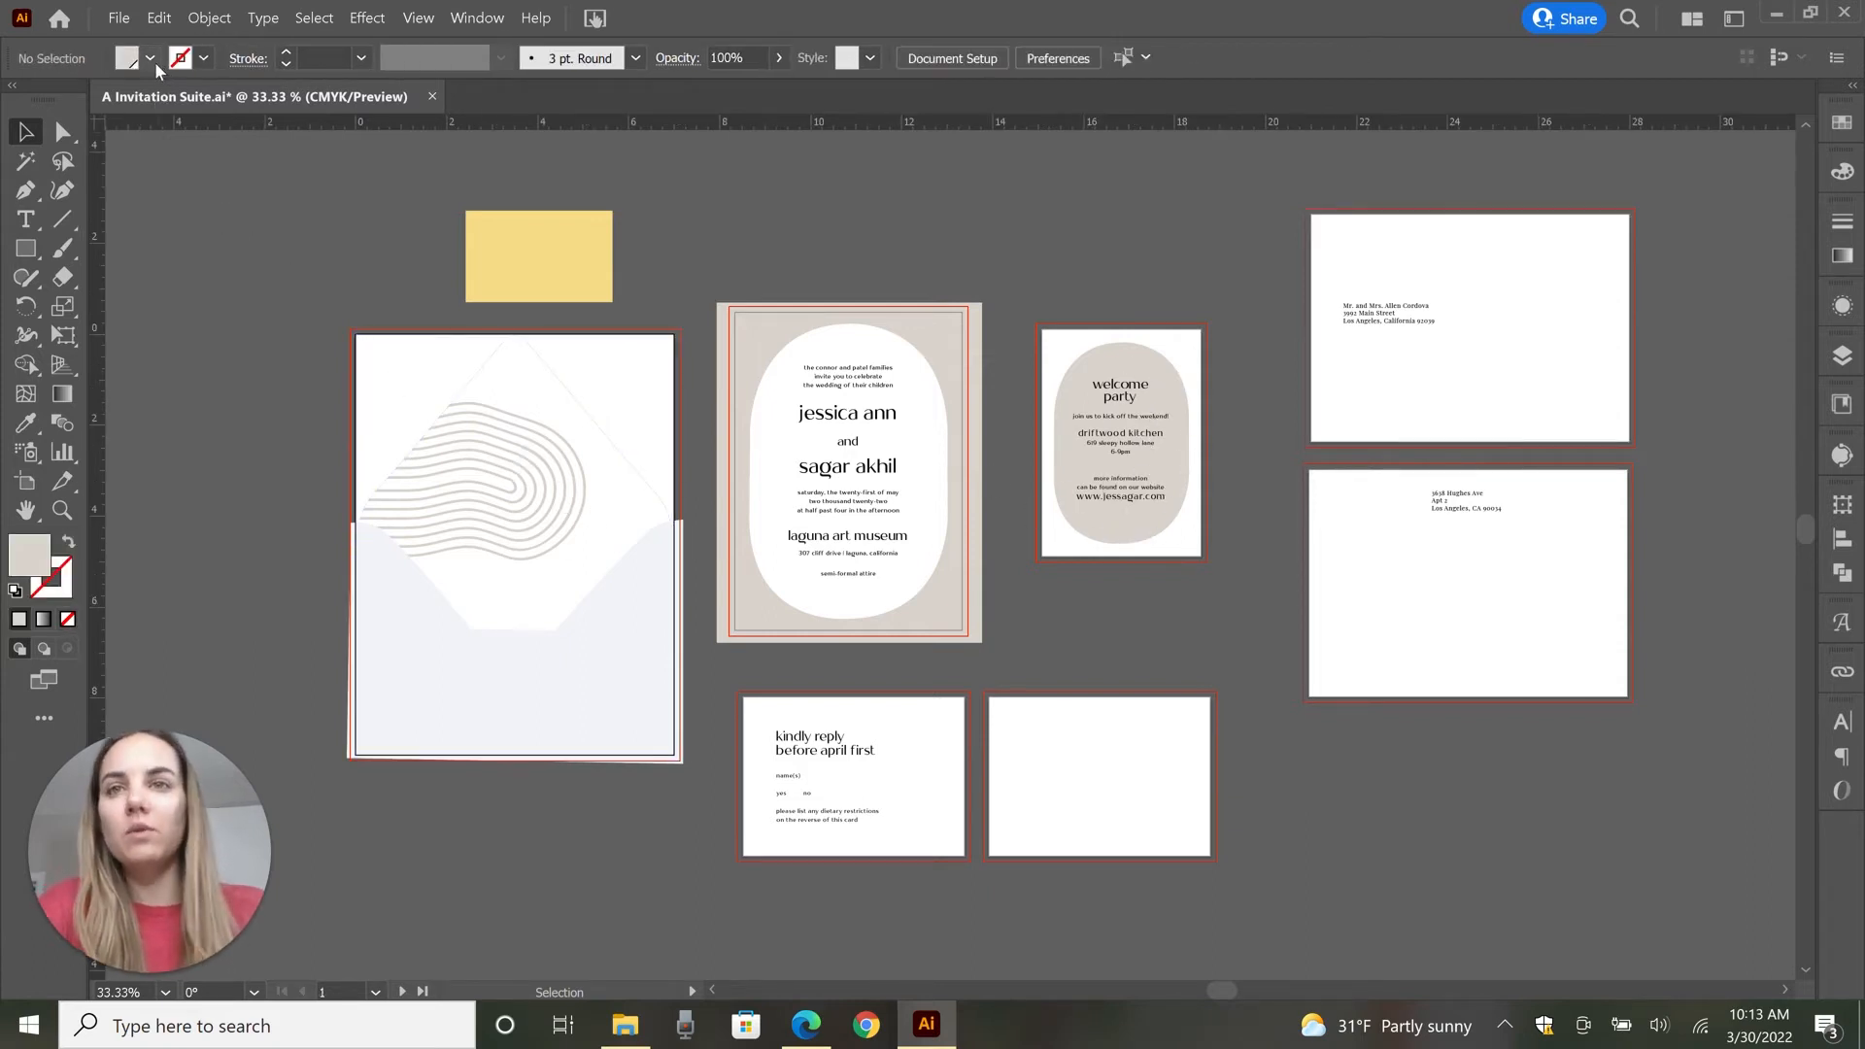
mouse_move(156, 65)
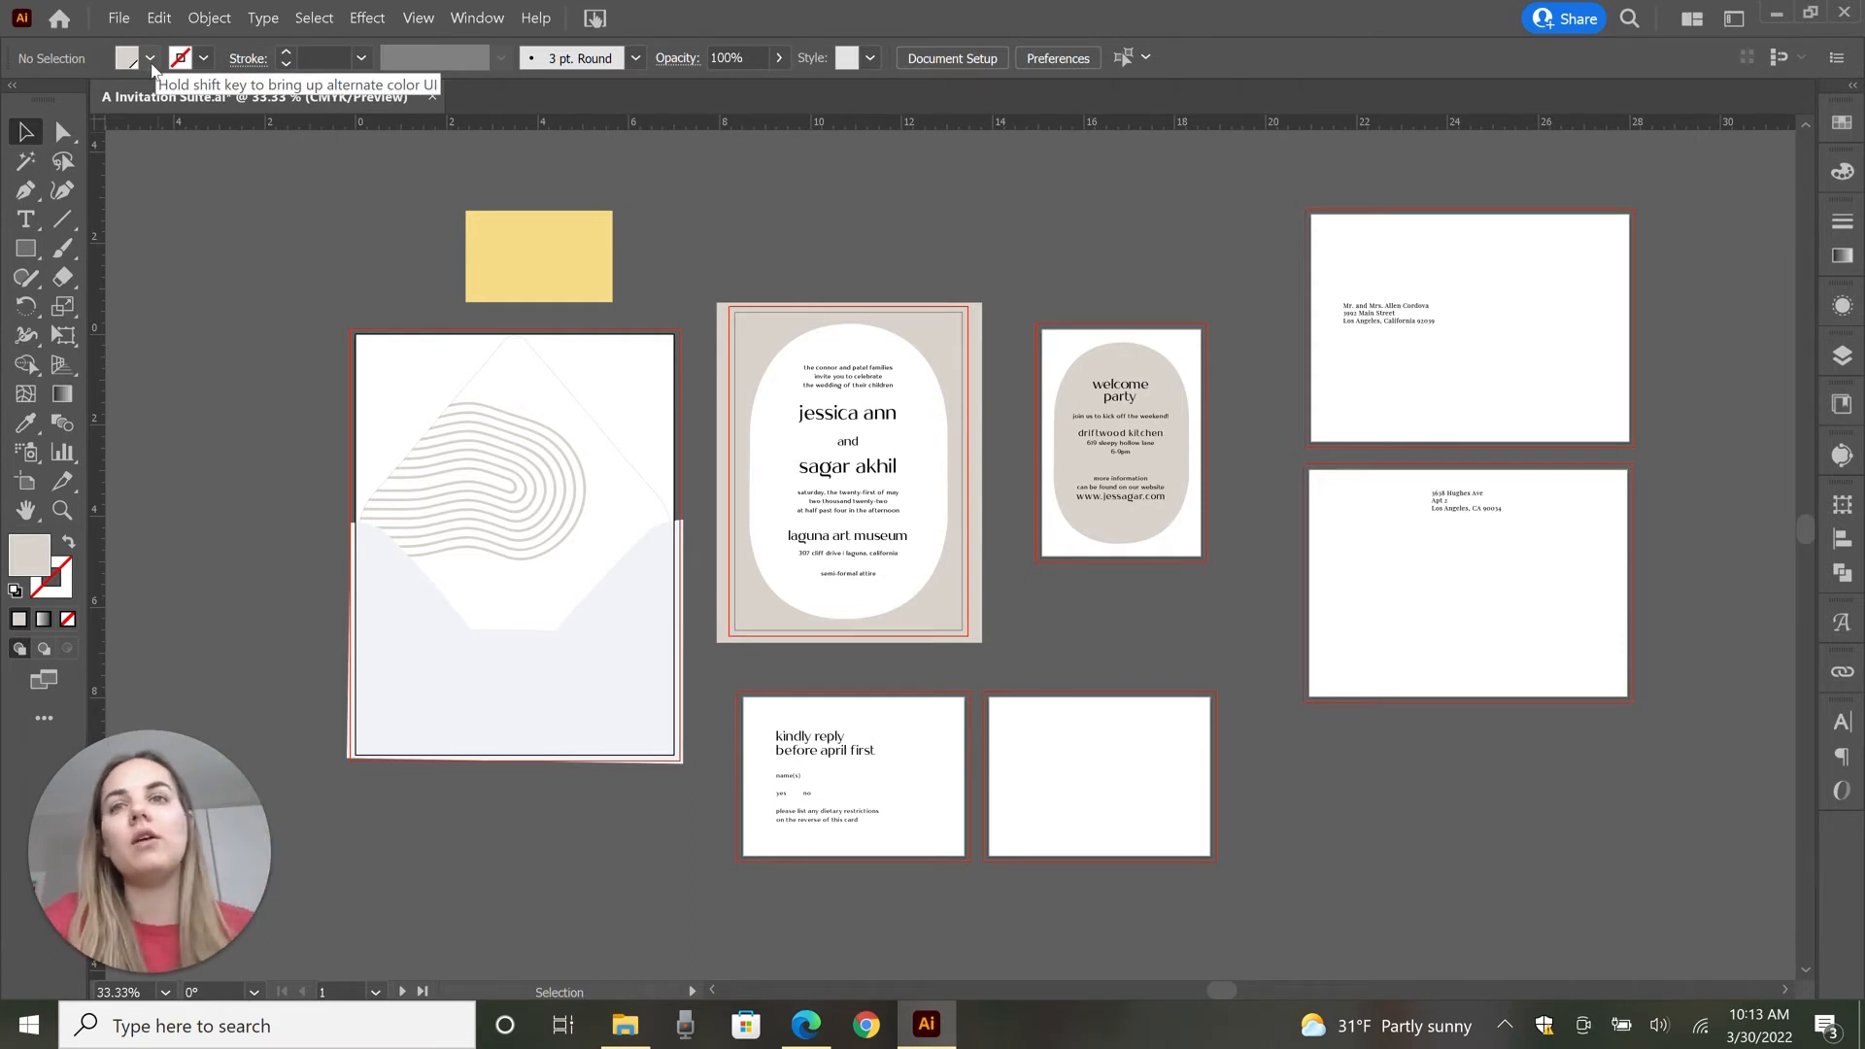
left_click(148, 58)
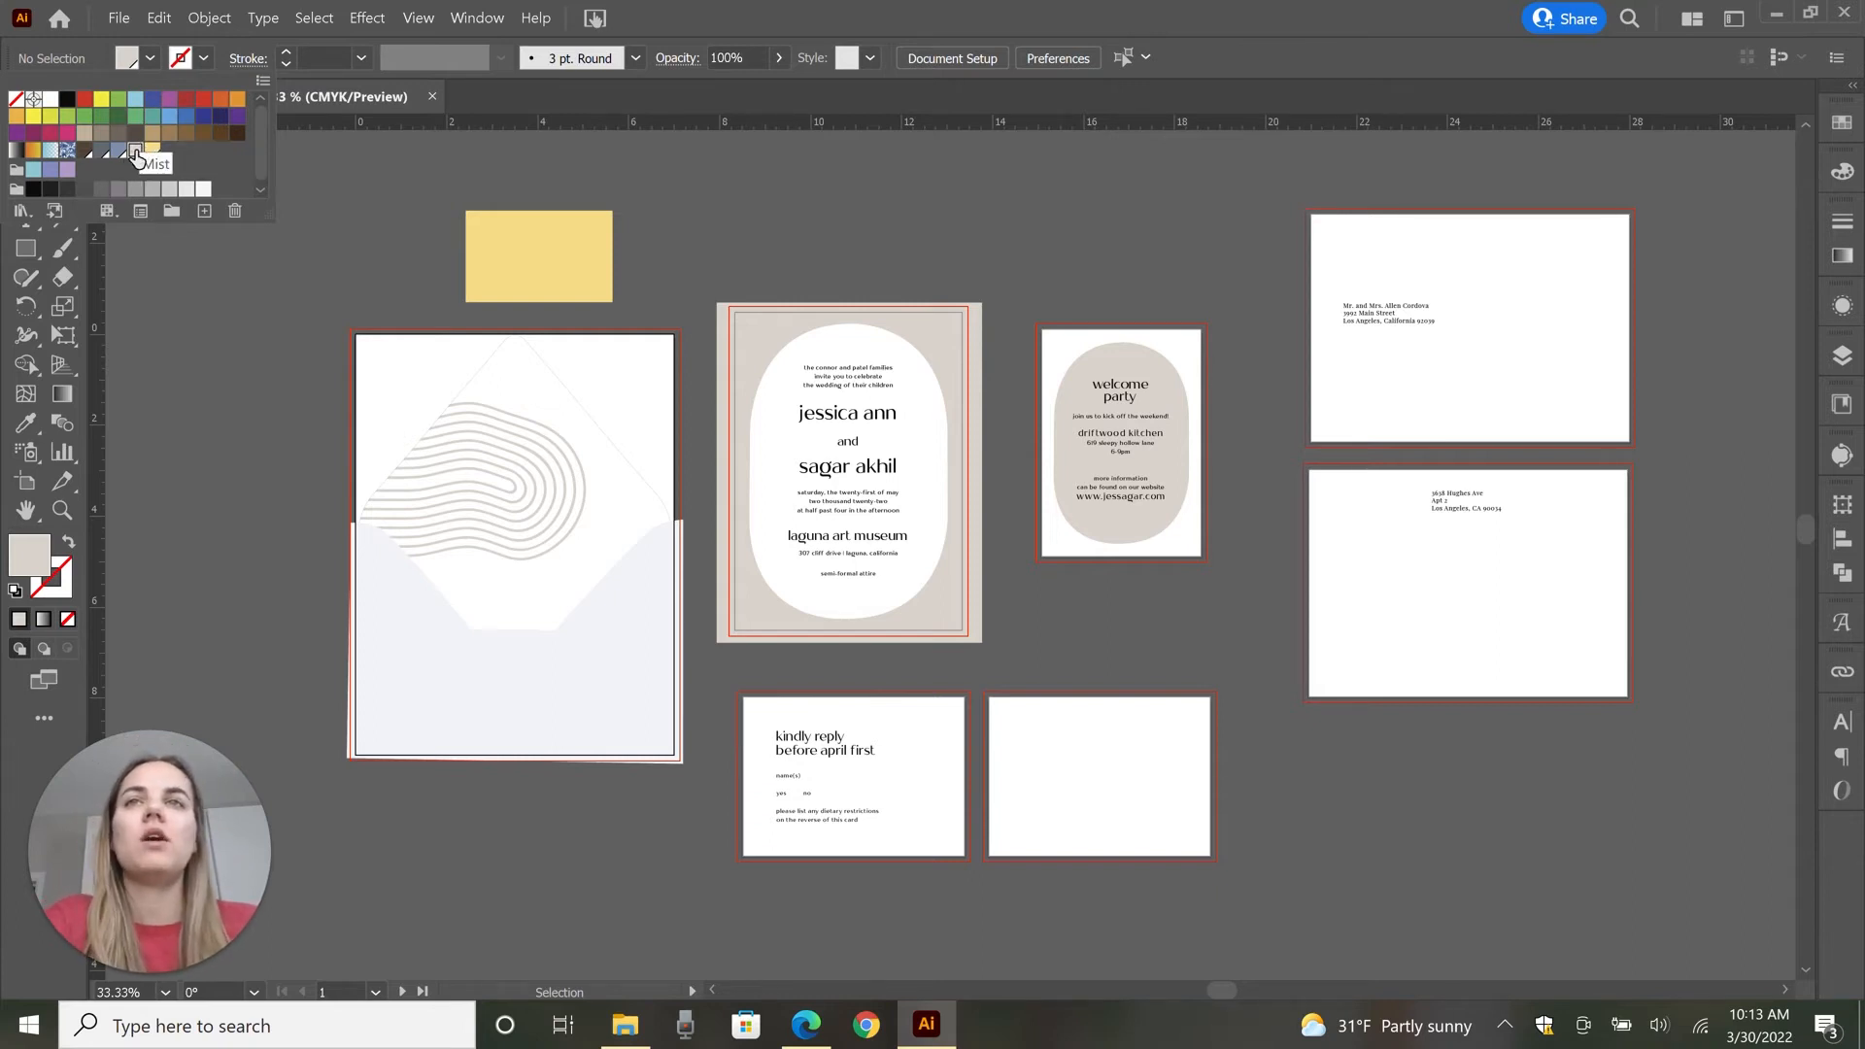
- Raise magenta, yellow and black in the Mist swatch to turn it into a warm terracotta brown
double_click(134, 152)
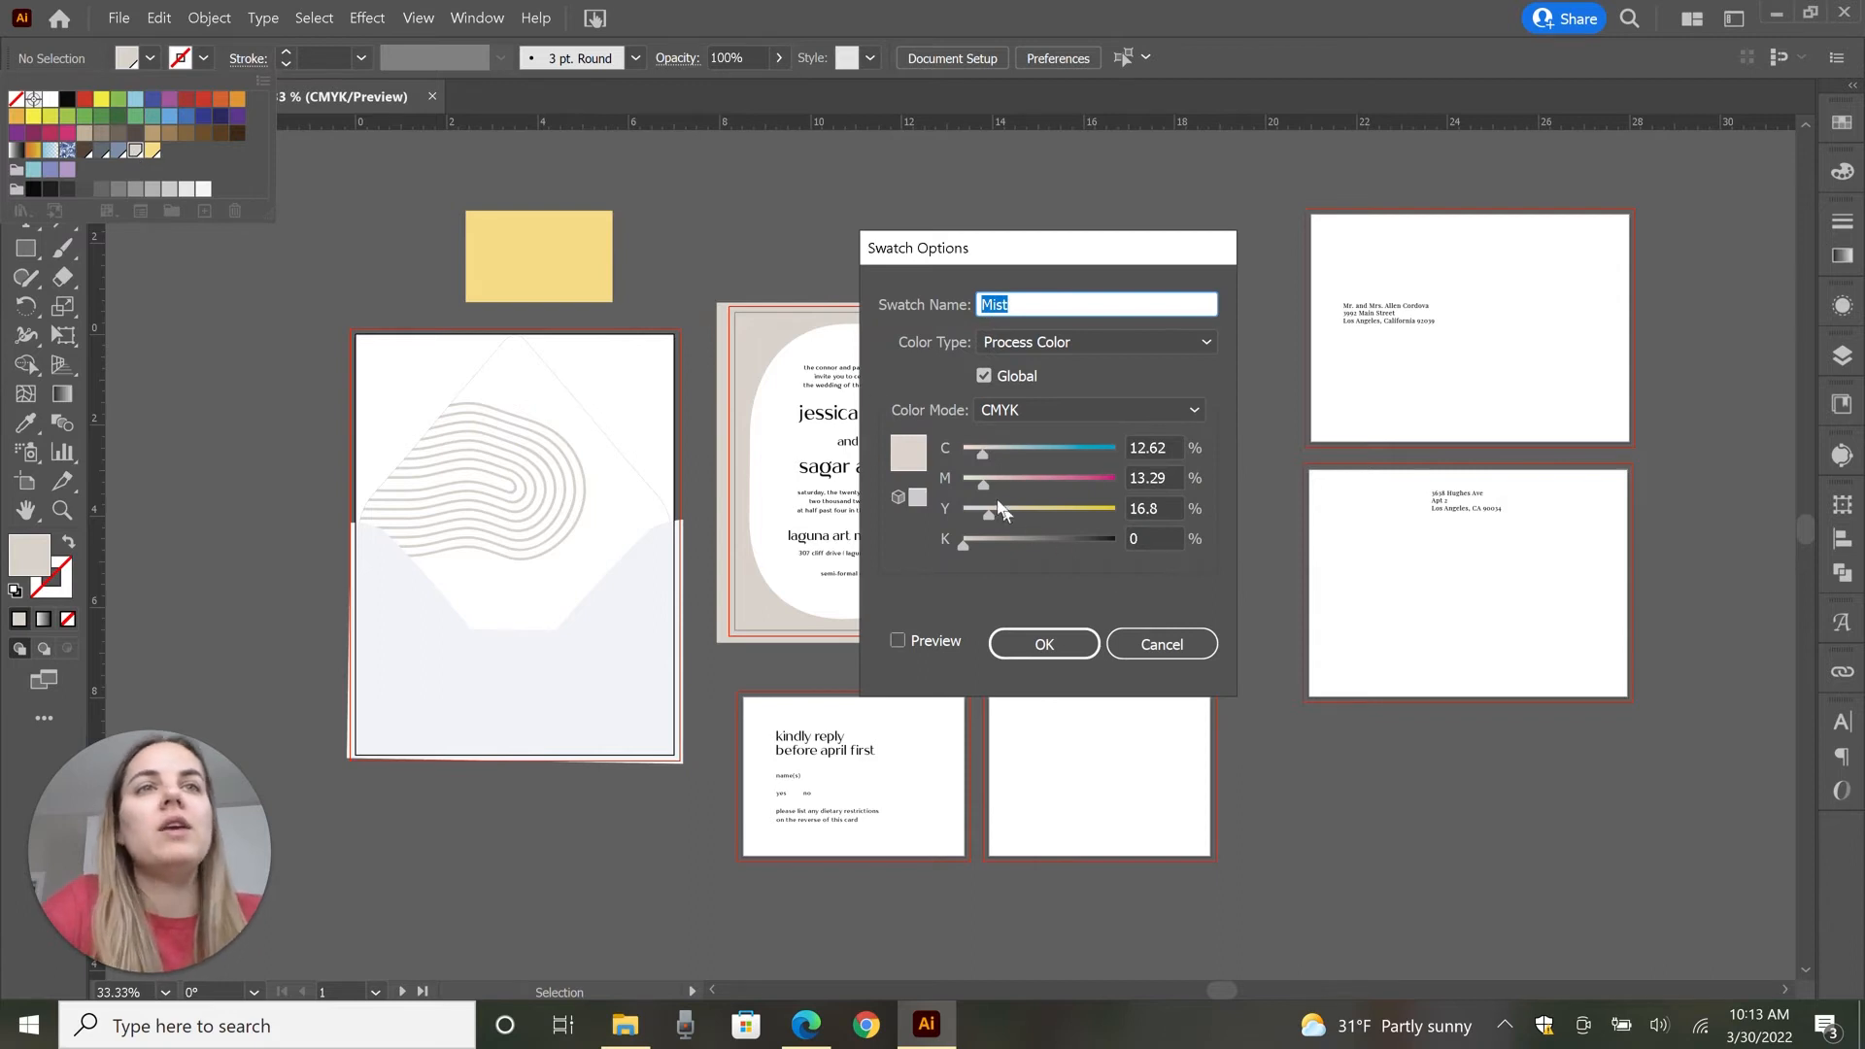
left_click_drag(985, 478, 1041, 478)
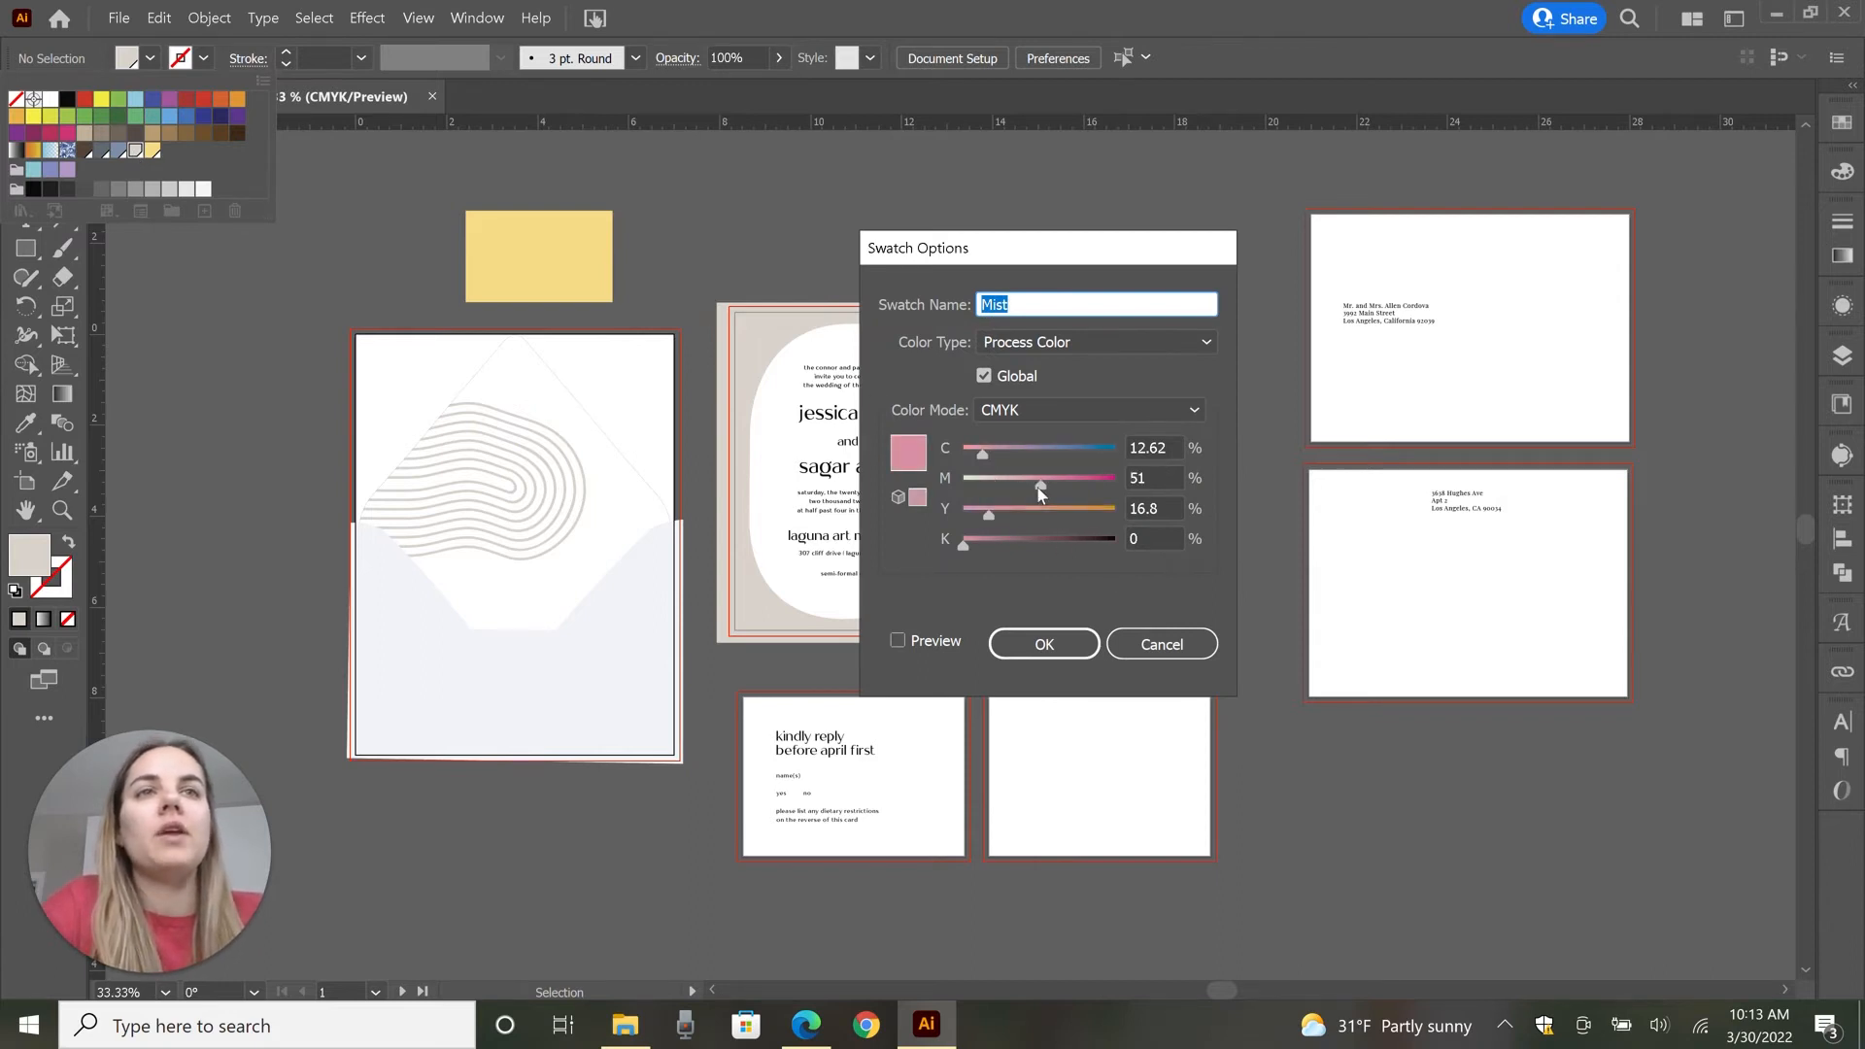
left_click_drag(1020, 512, 1026, 513)
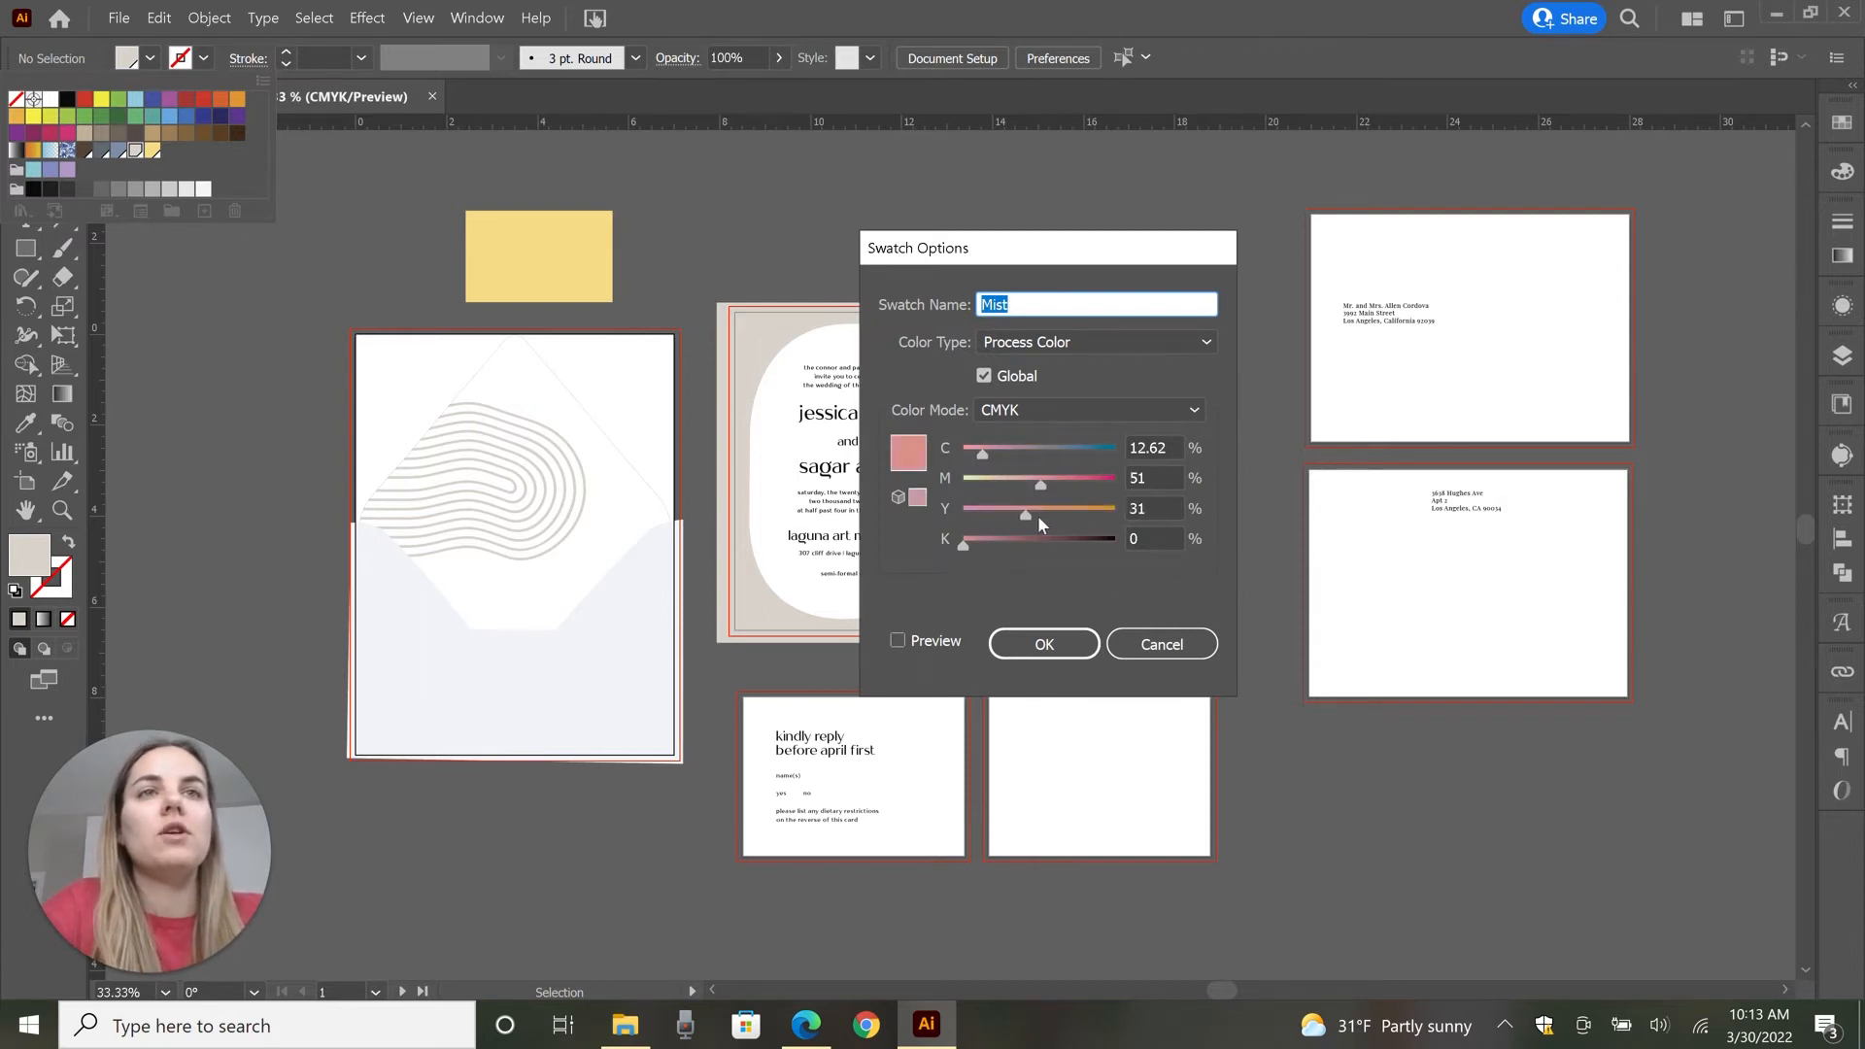
left_click_drag(1026, 513, 1057, 513)
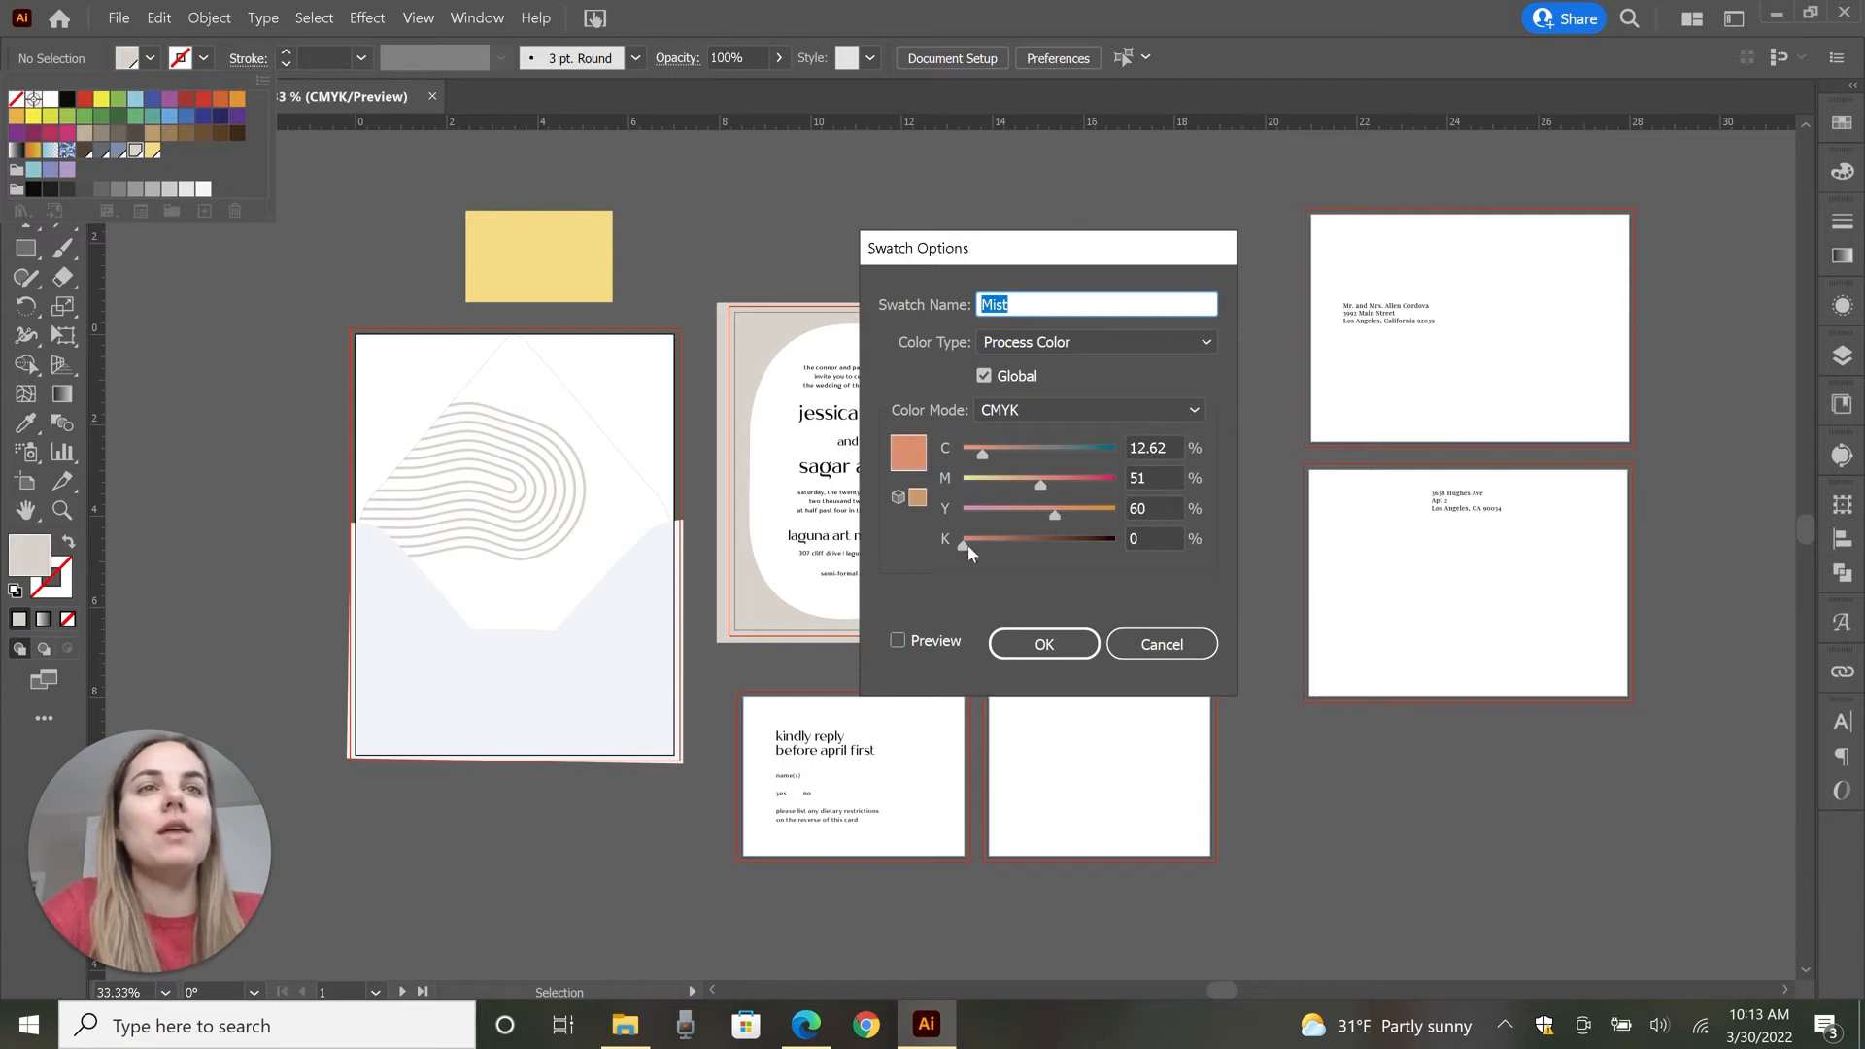
left_click_drag(963, 544, 996, 544)
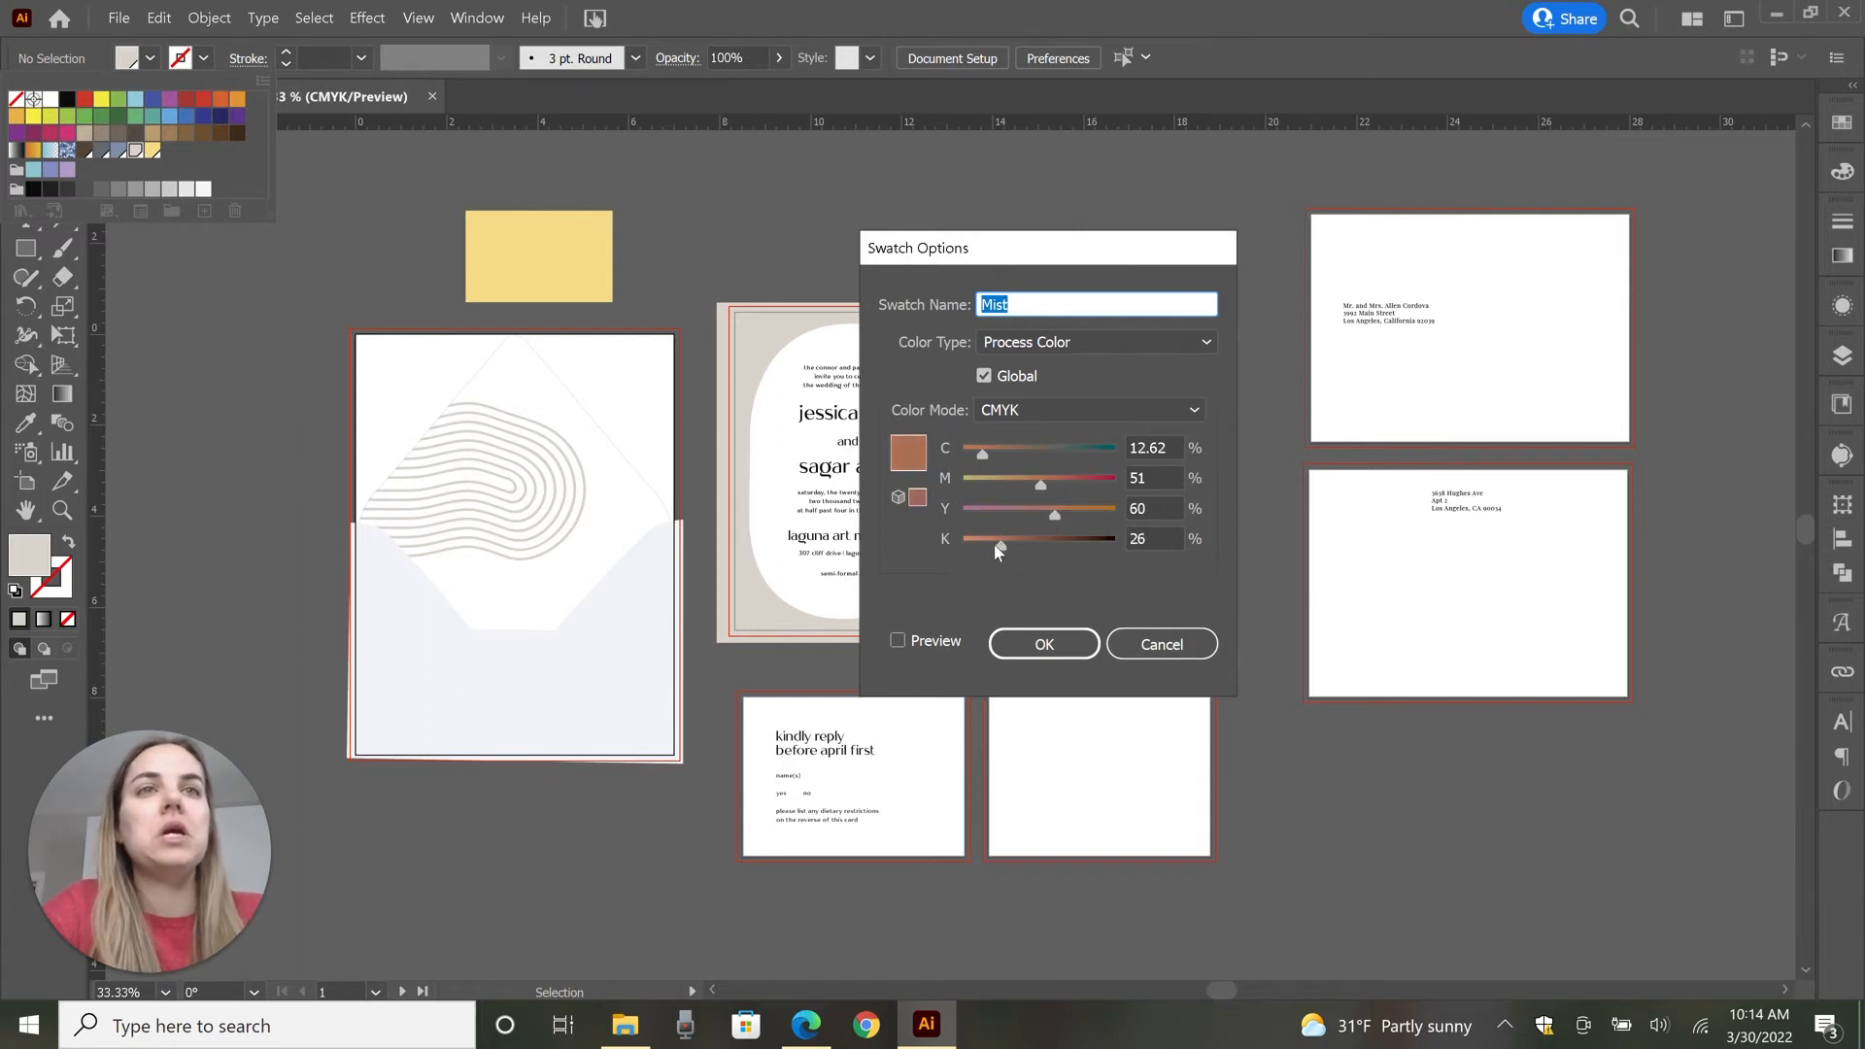
left_click(1044, 643)
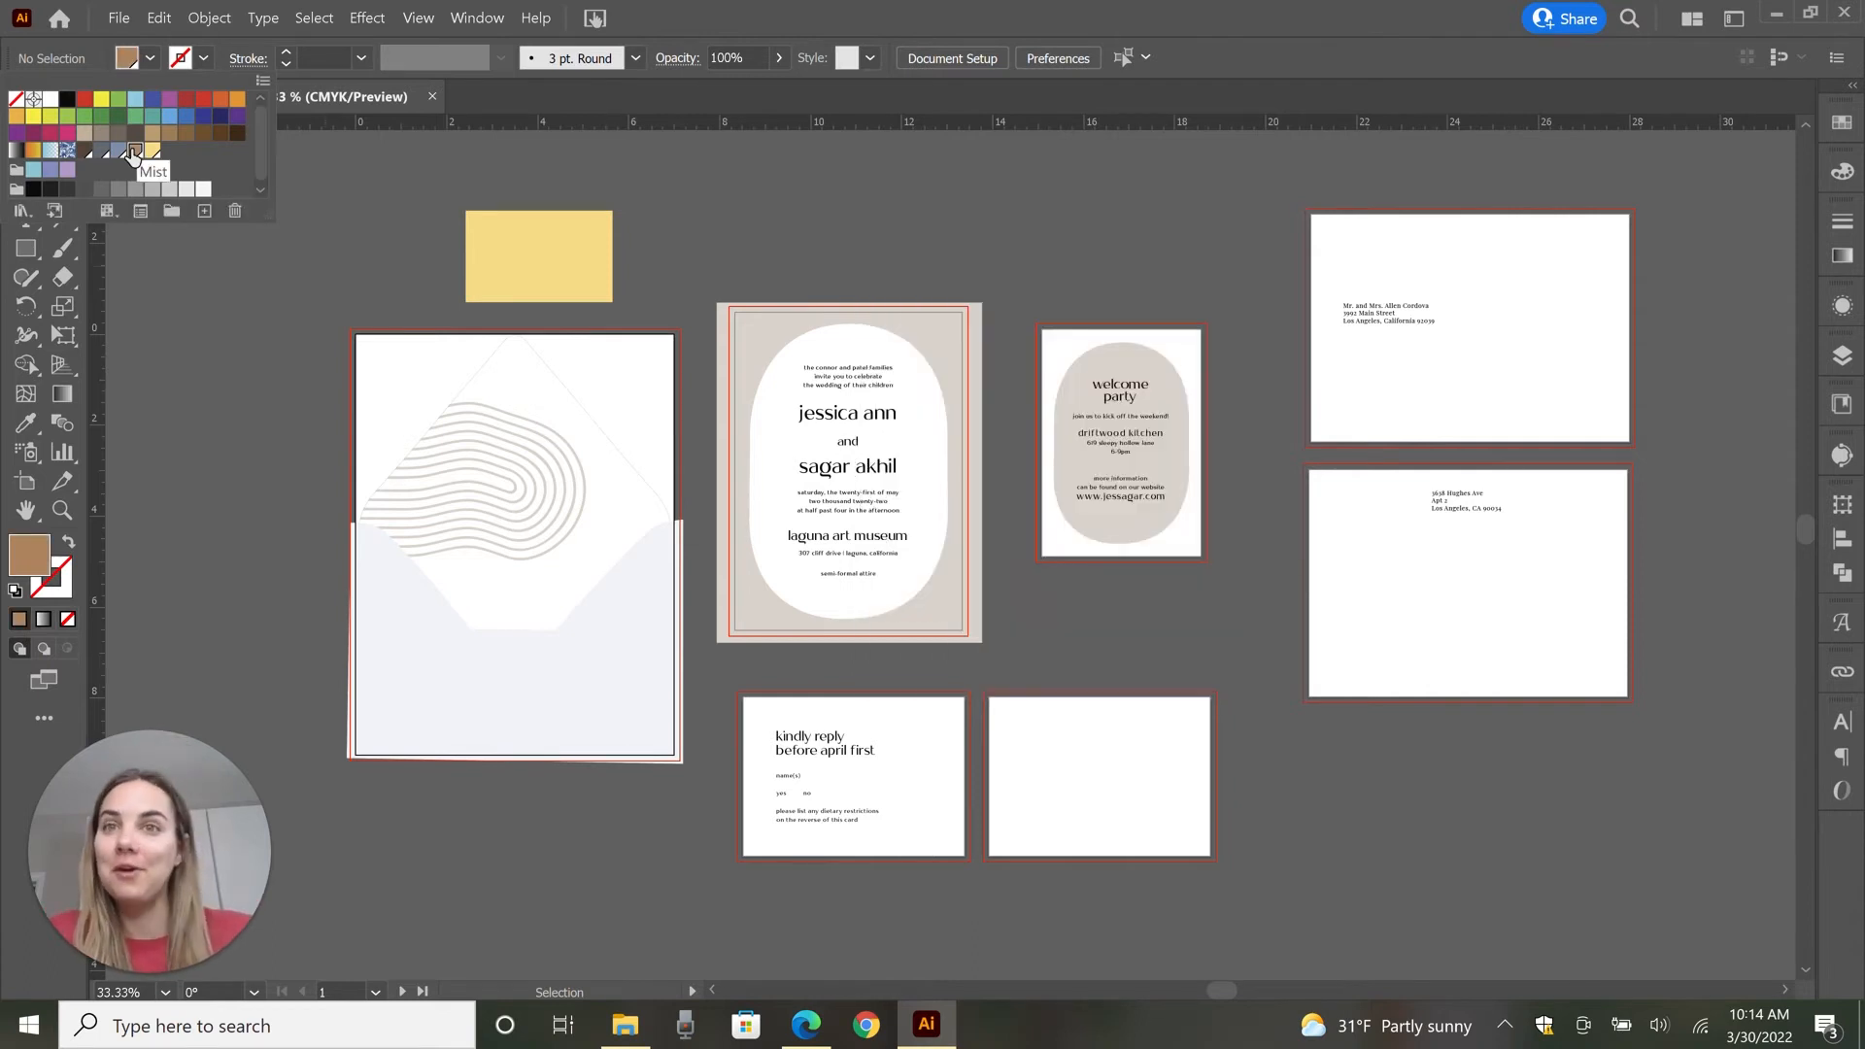
mouse_move(212, 326)
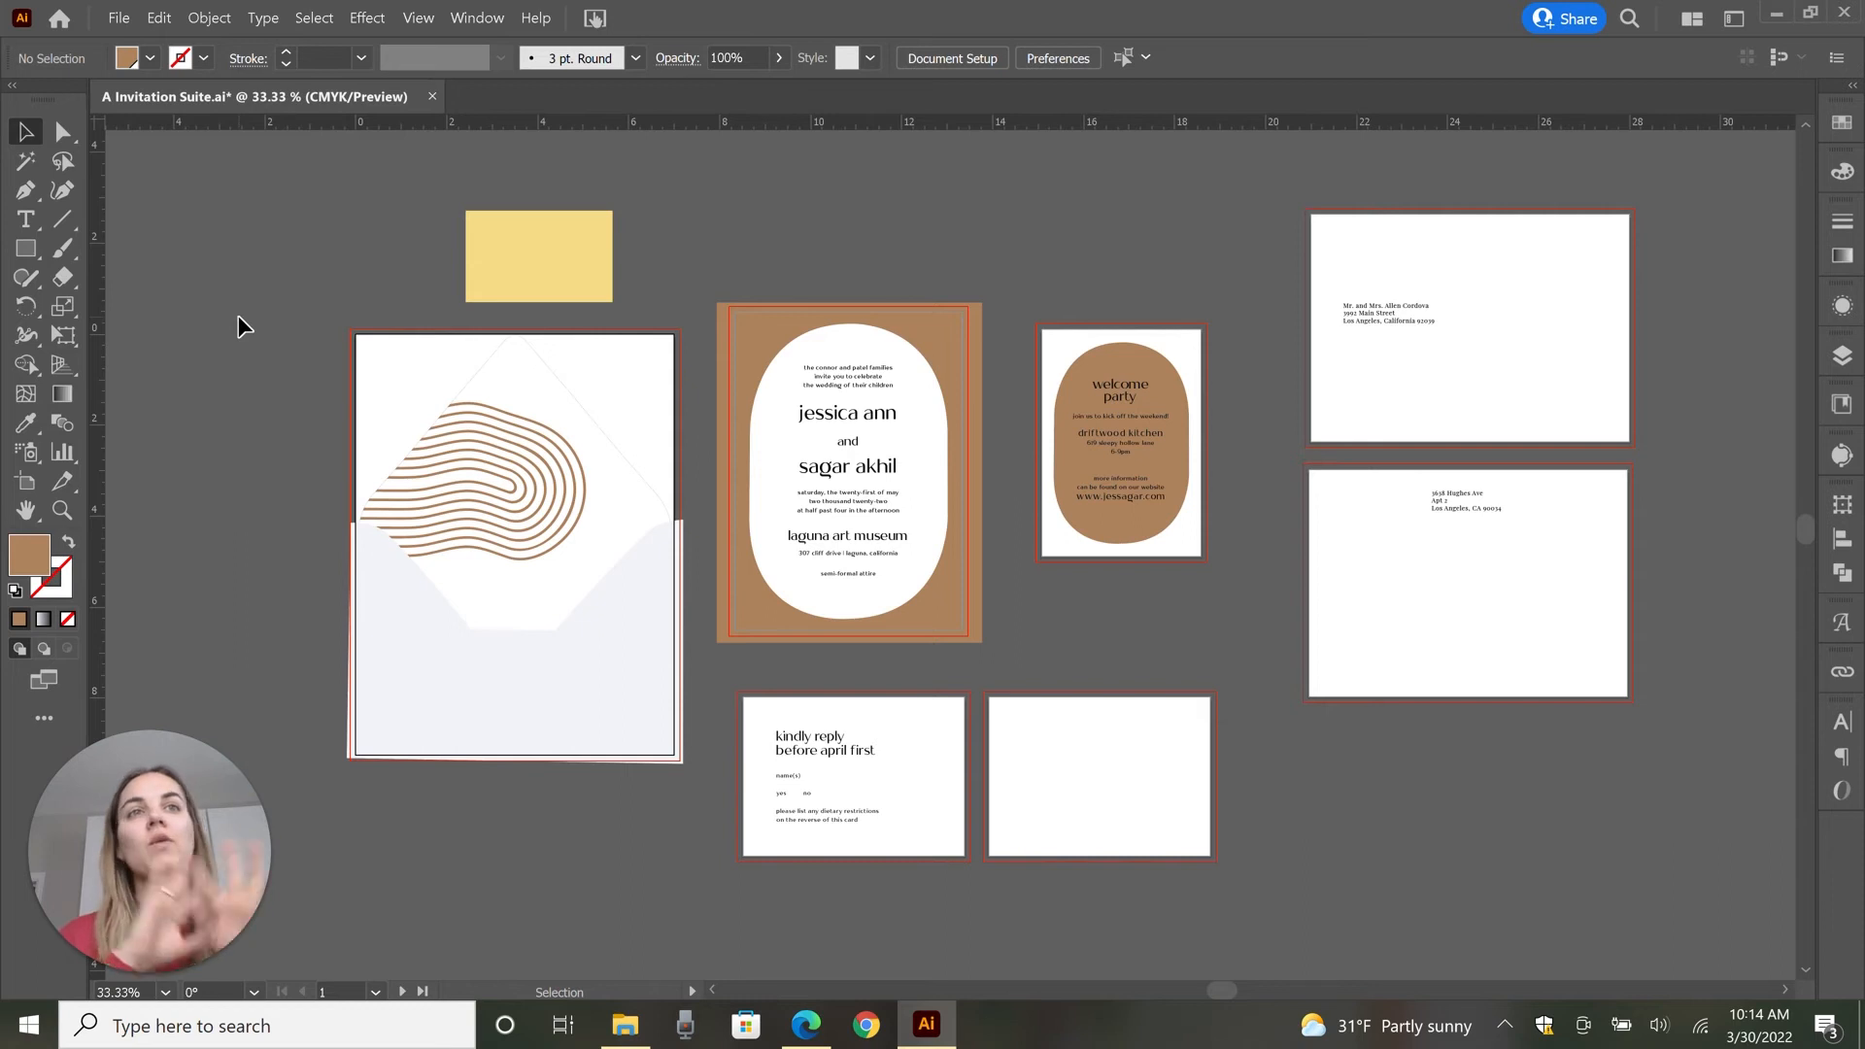
mouse_move(443, 555)
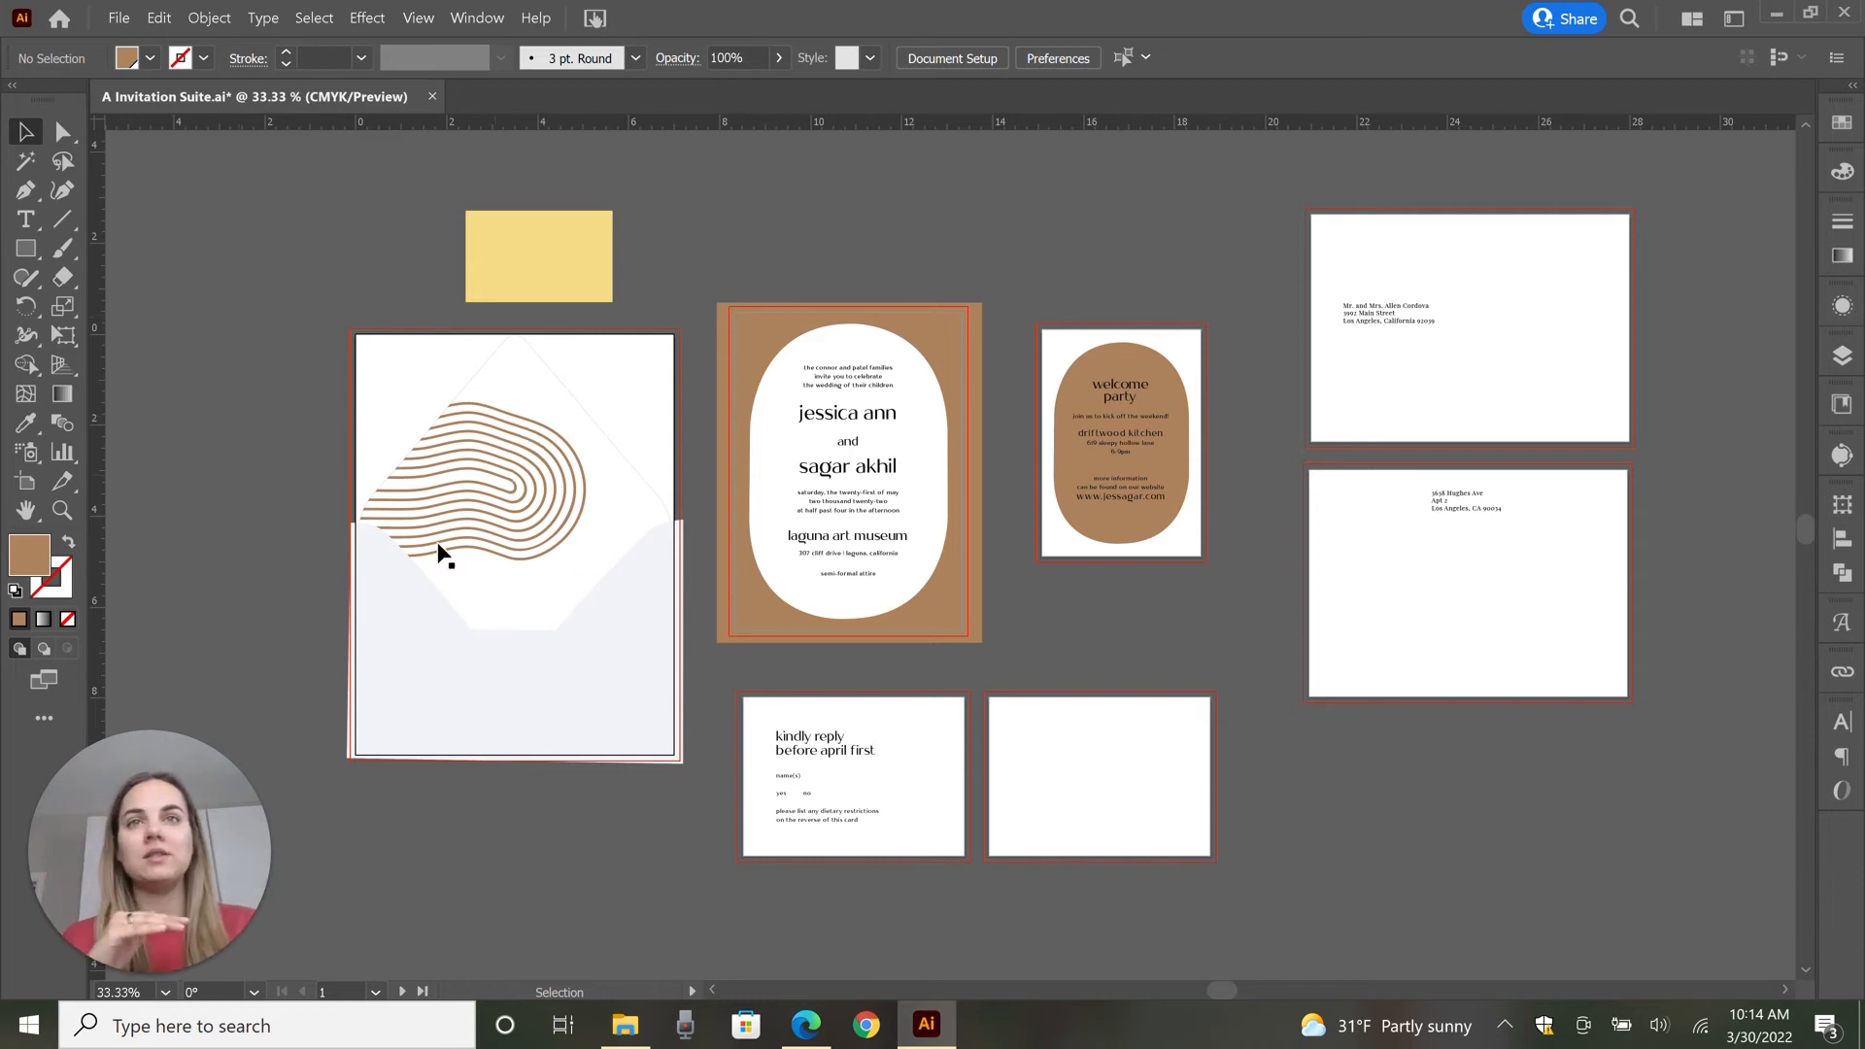
mouse_move(977, 645)
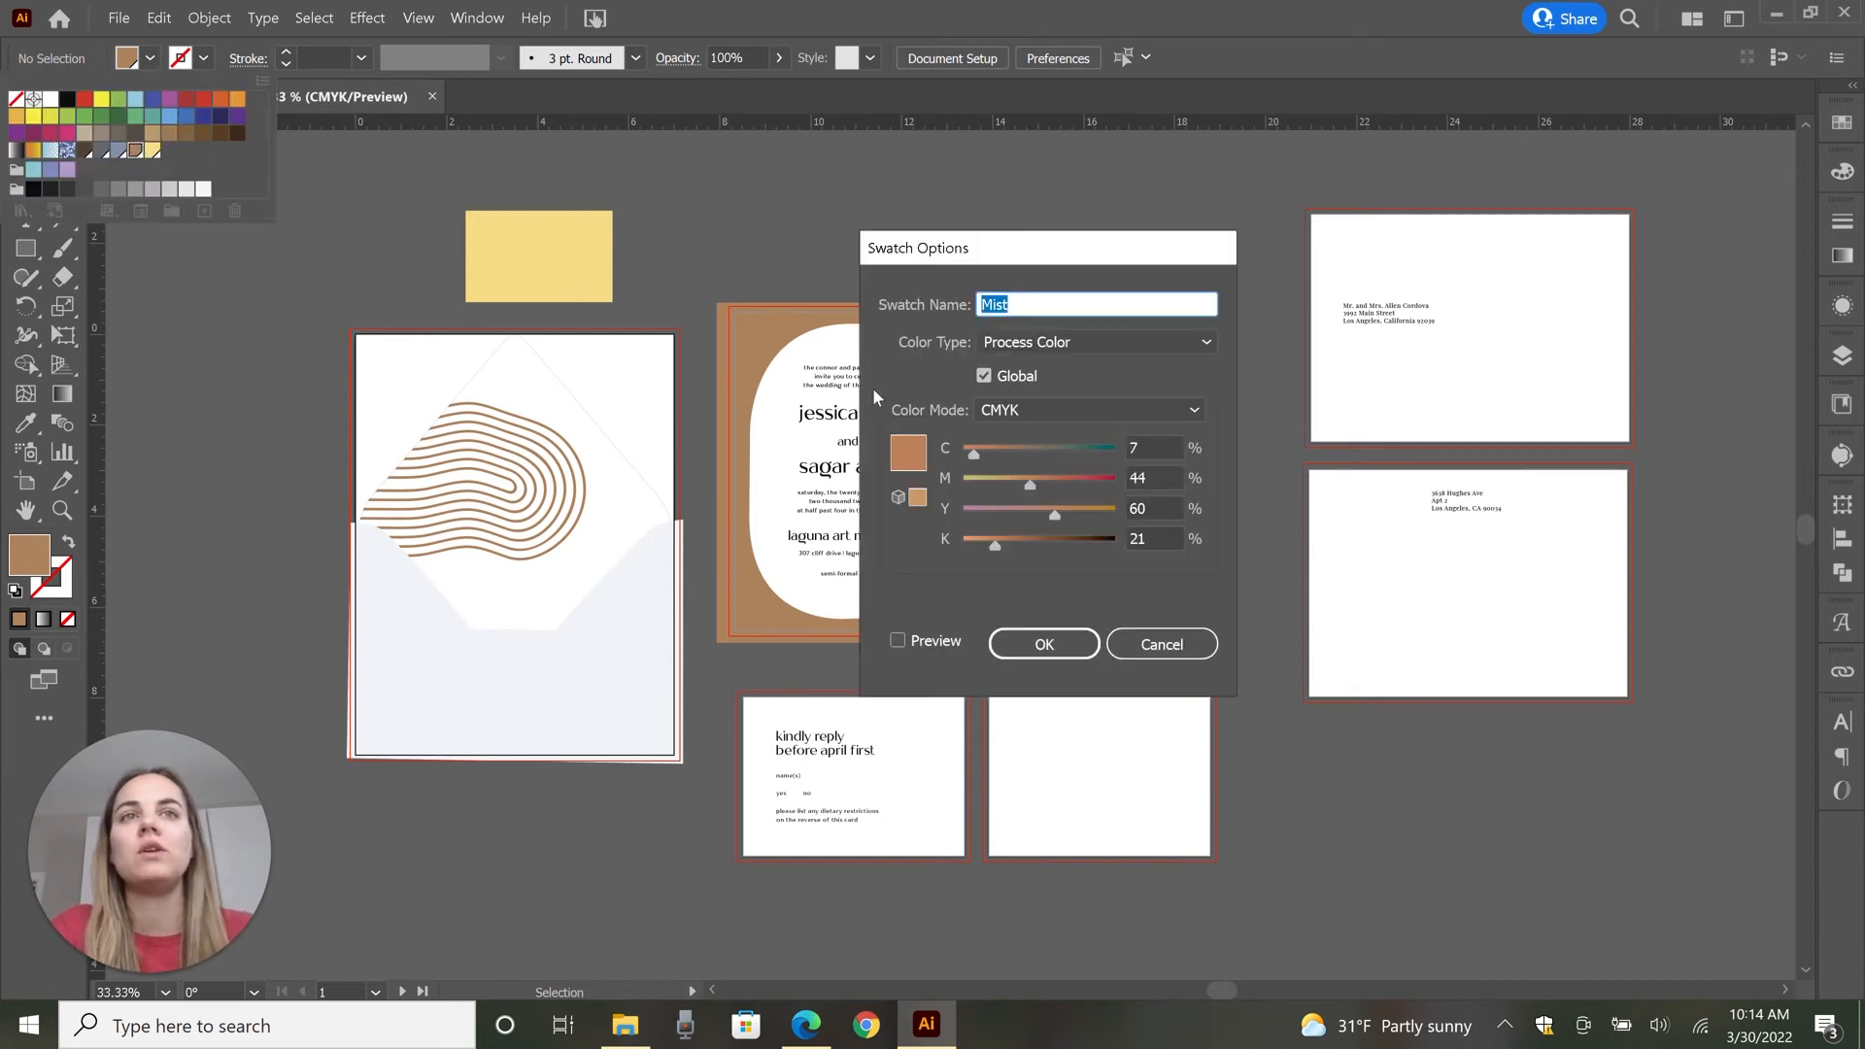
- Lower cyan, magenta and yellow in the Mist swatch to a lighter dusty pink-taupe
left_click_drag(1030, 484, 994, 484)
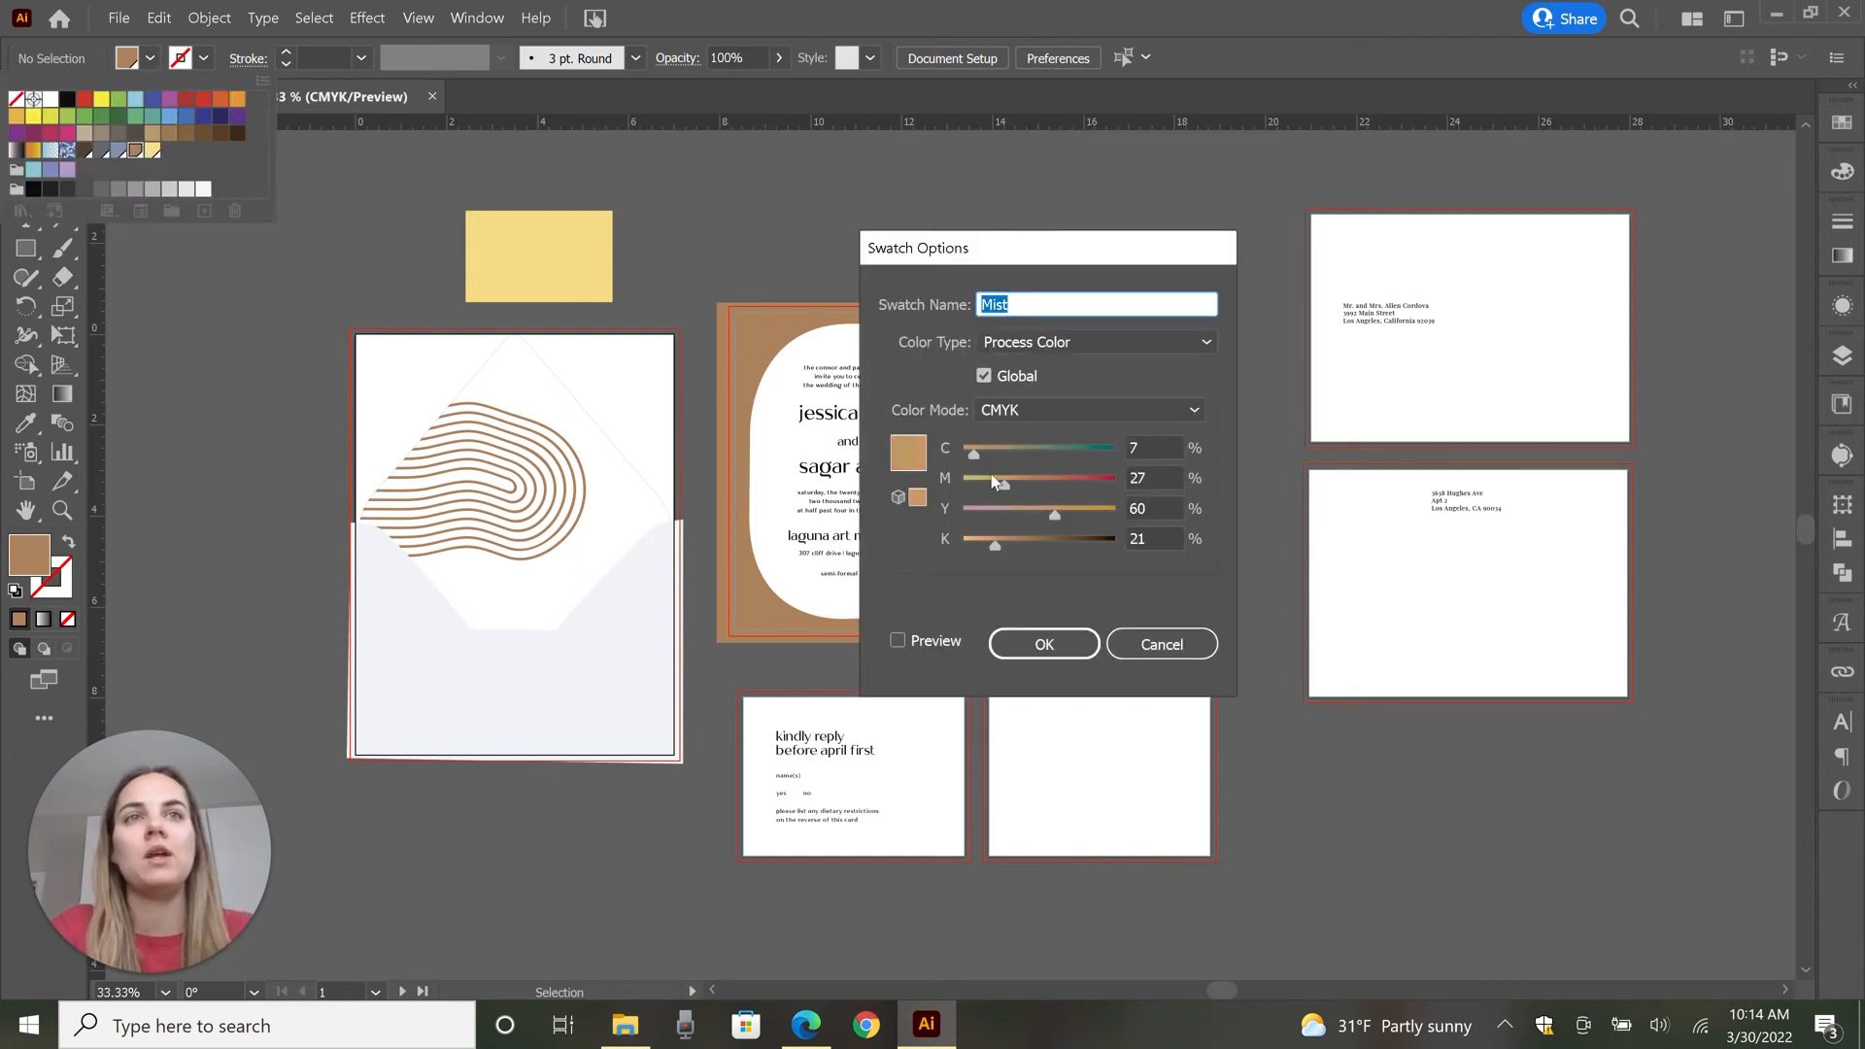
left_click_drag(975, 454, 964, 454)
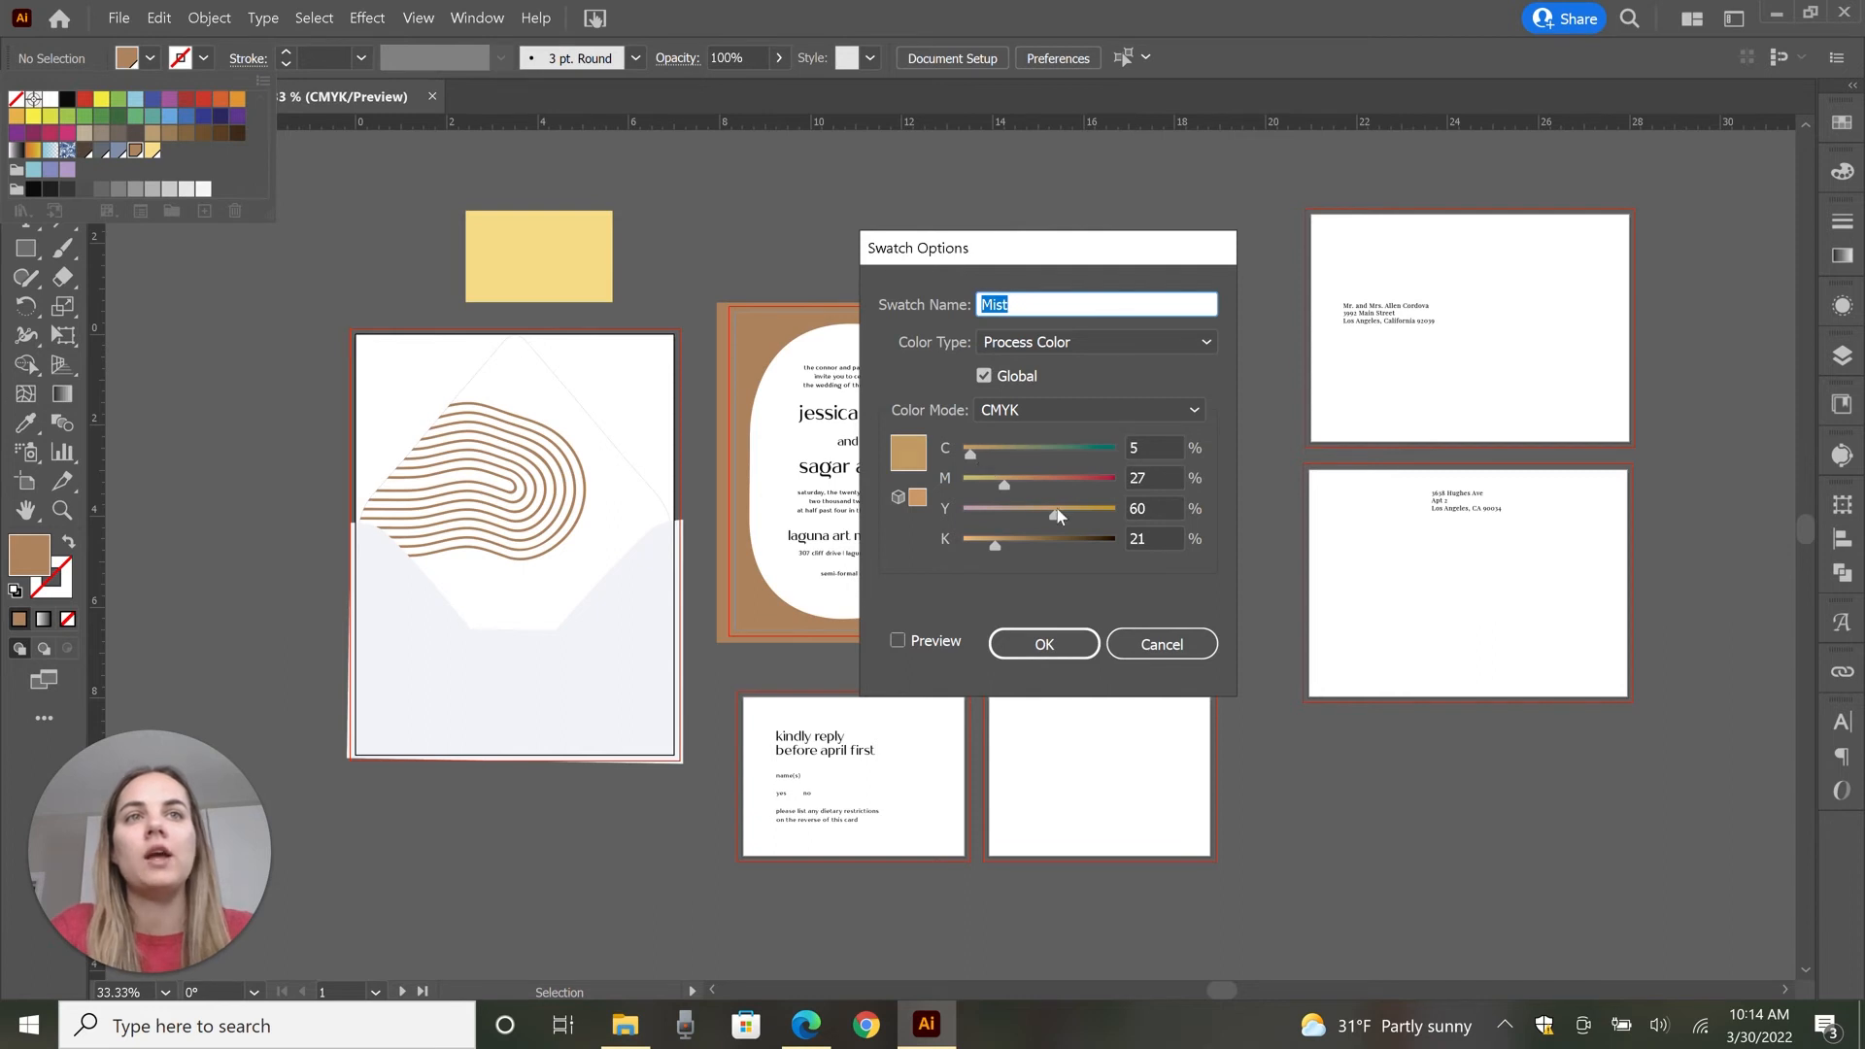
left_click_drag(1055, 515, 1009, 515)
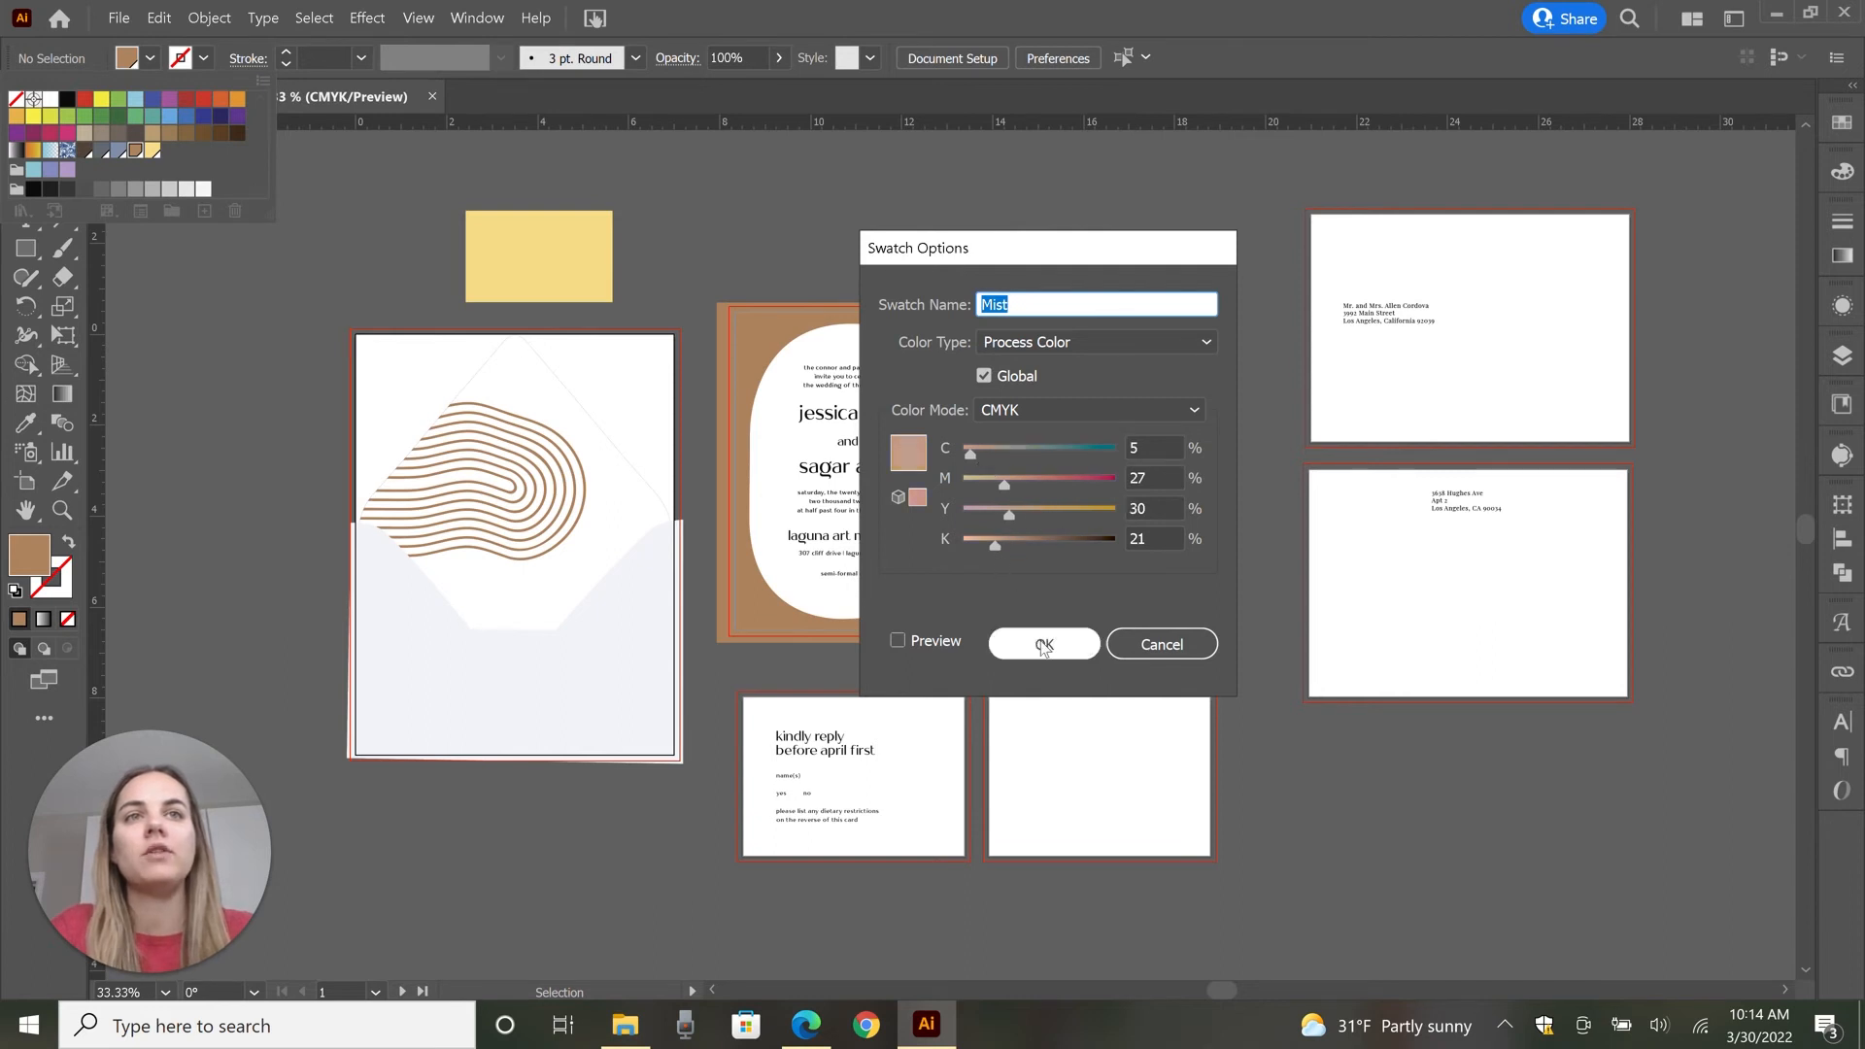
left_click(1043, 643)
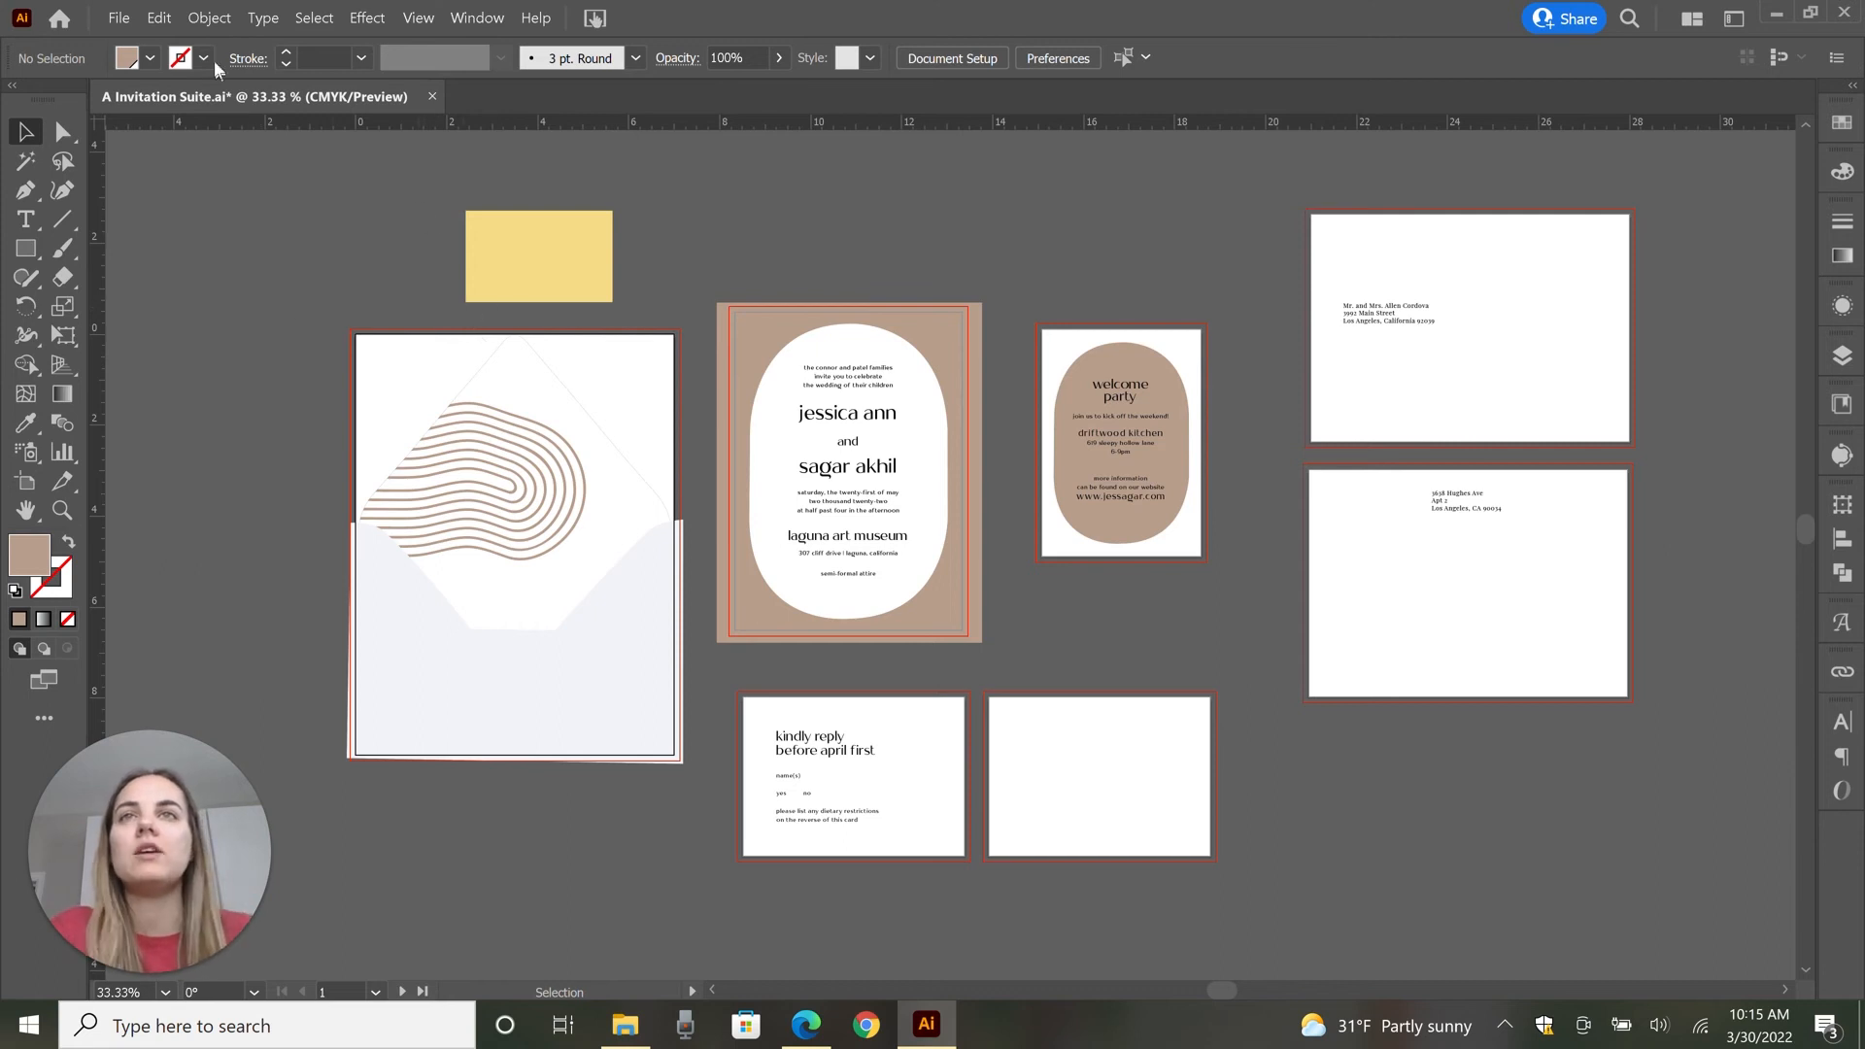
mouse_move(245, 301)
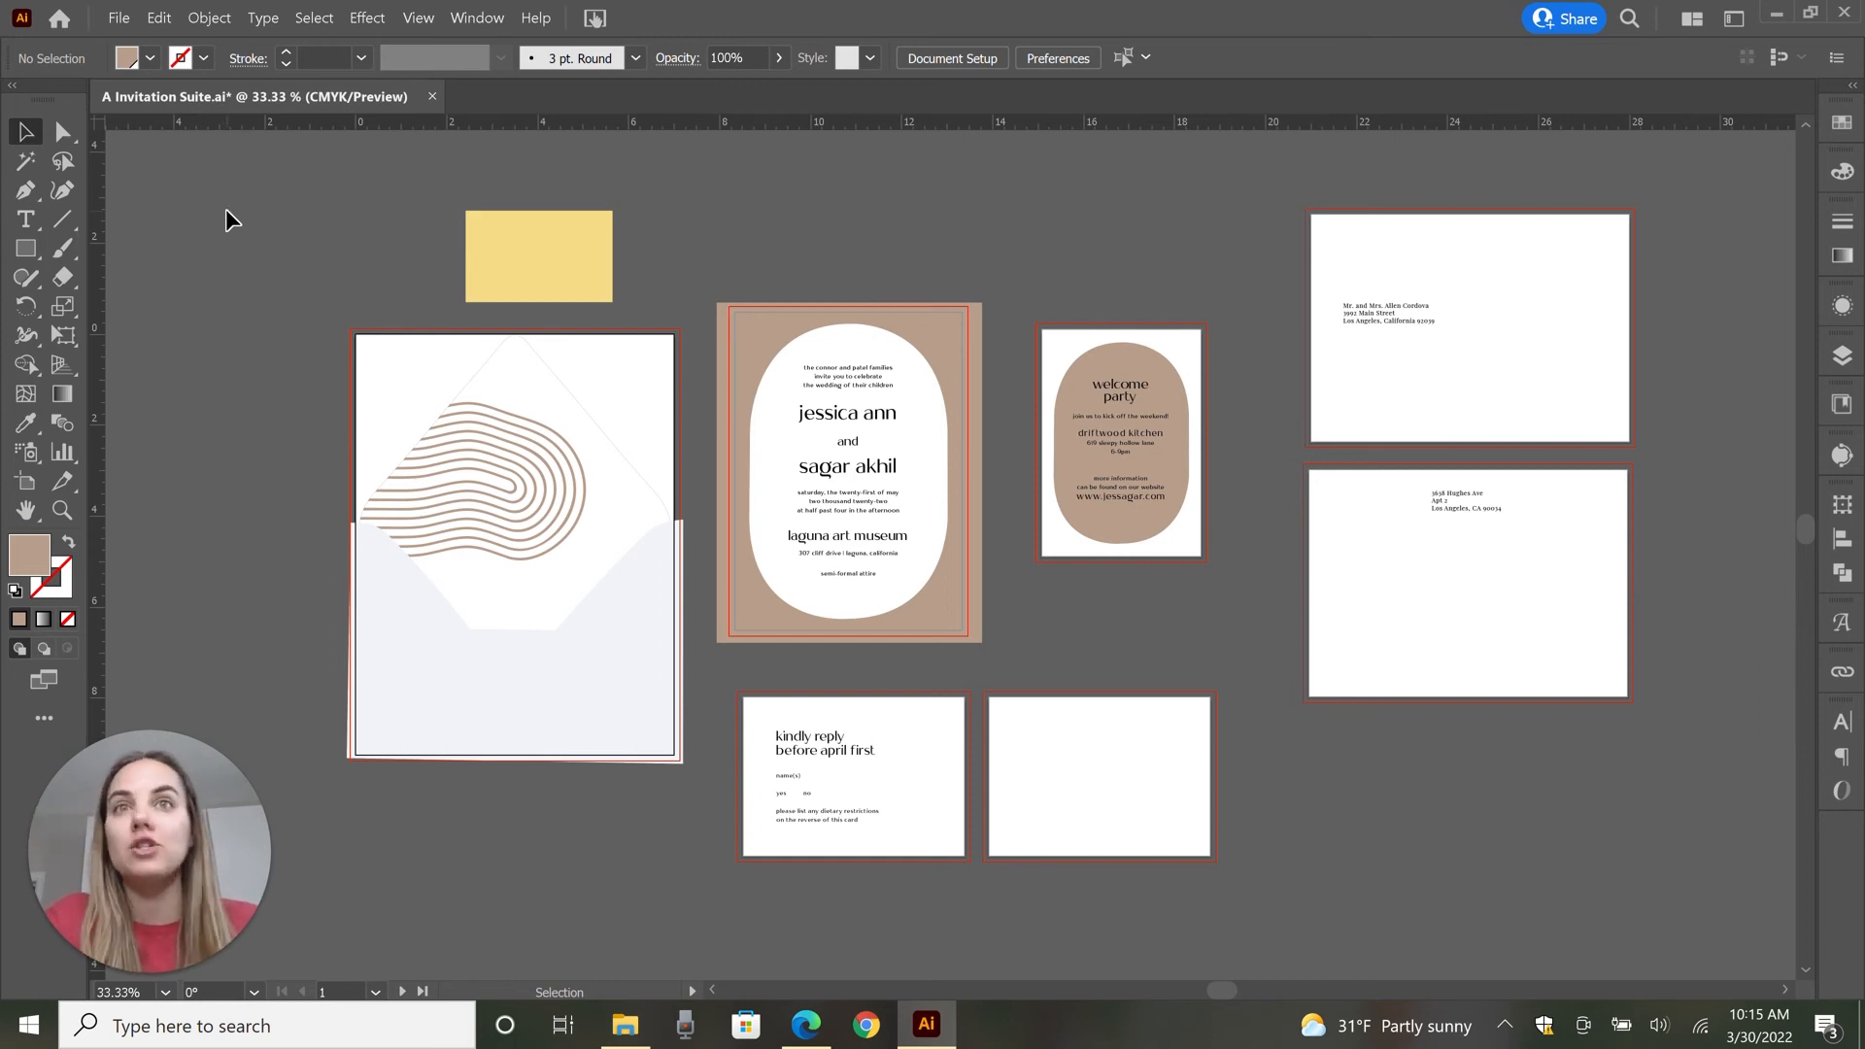
- Fill the main invitation background with the slate blue swatch, leaving the welcome-party card taupe
left_click(851, 466)
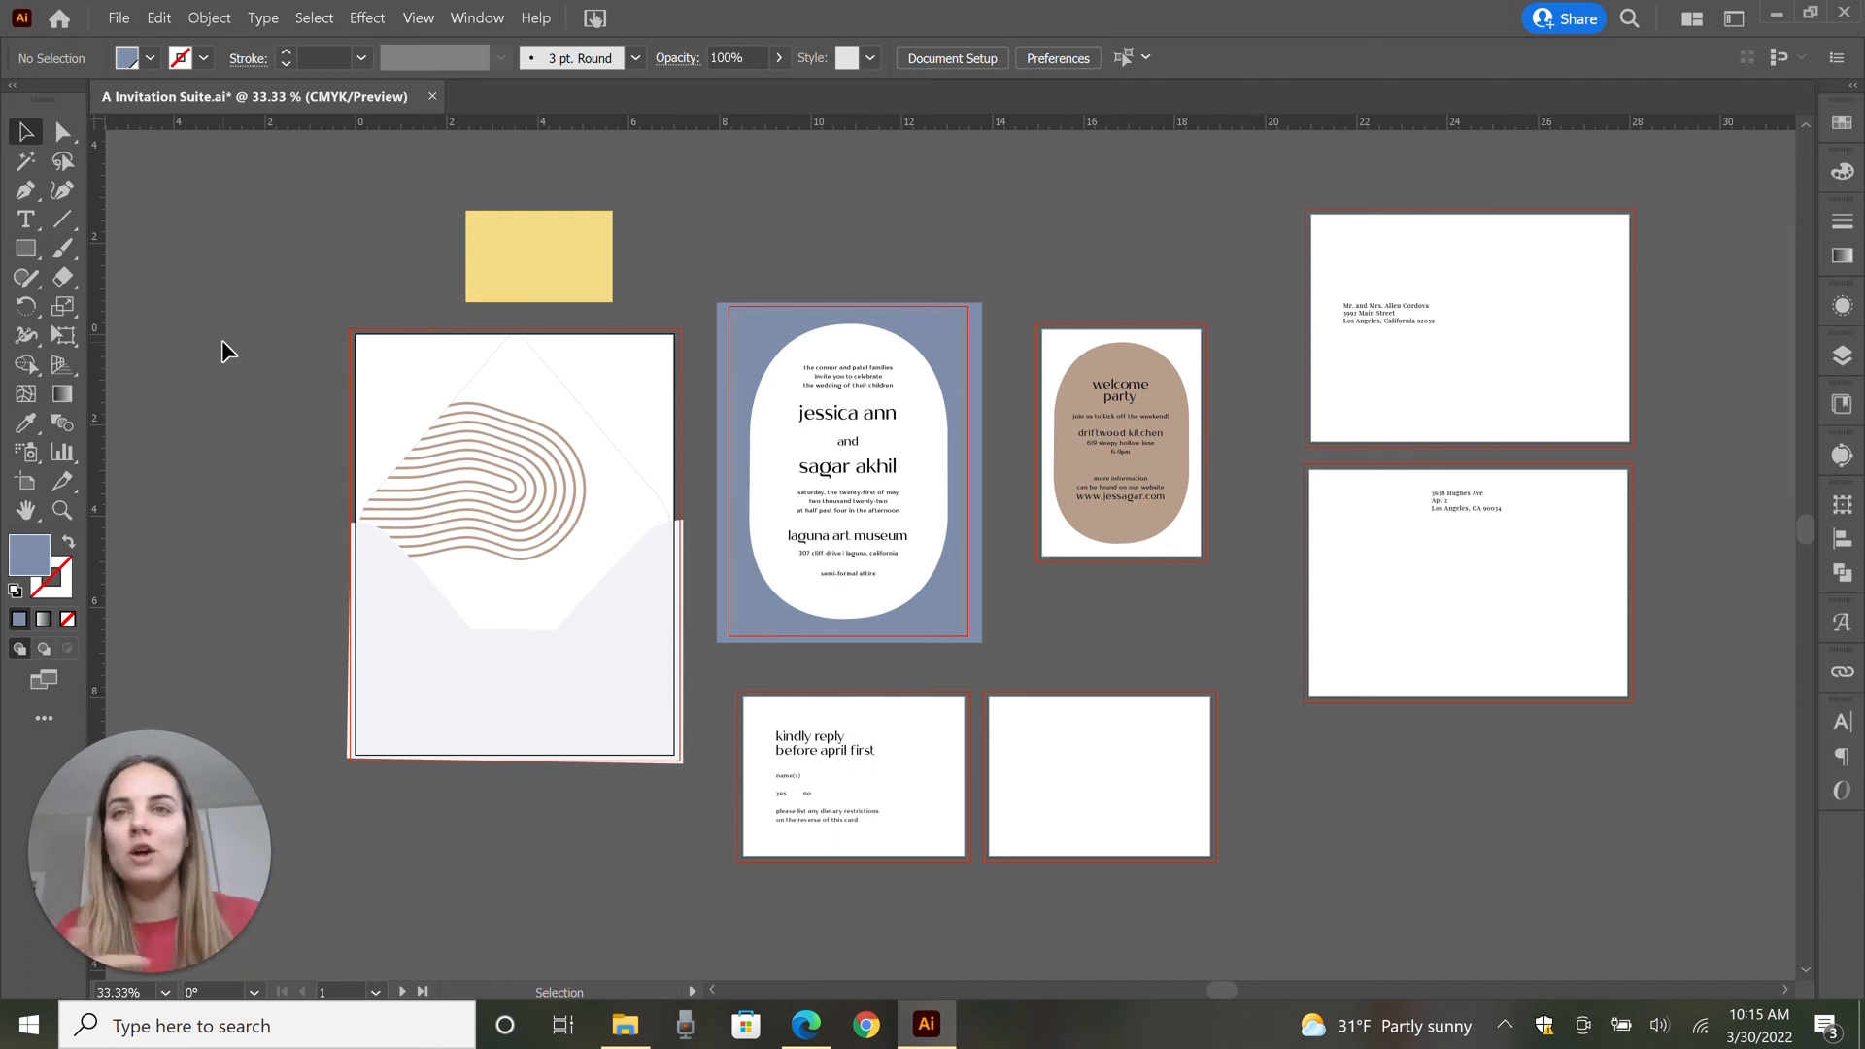
mouse_move(708, 332)
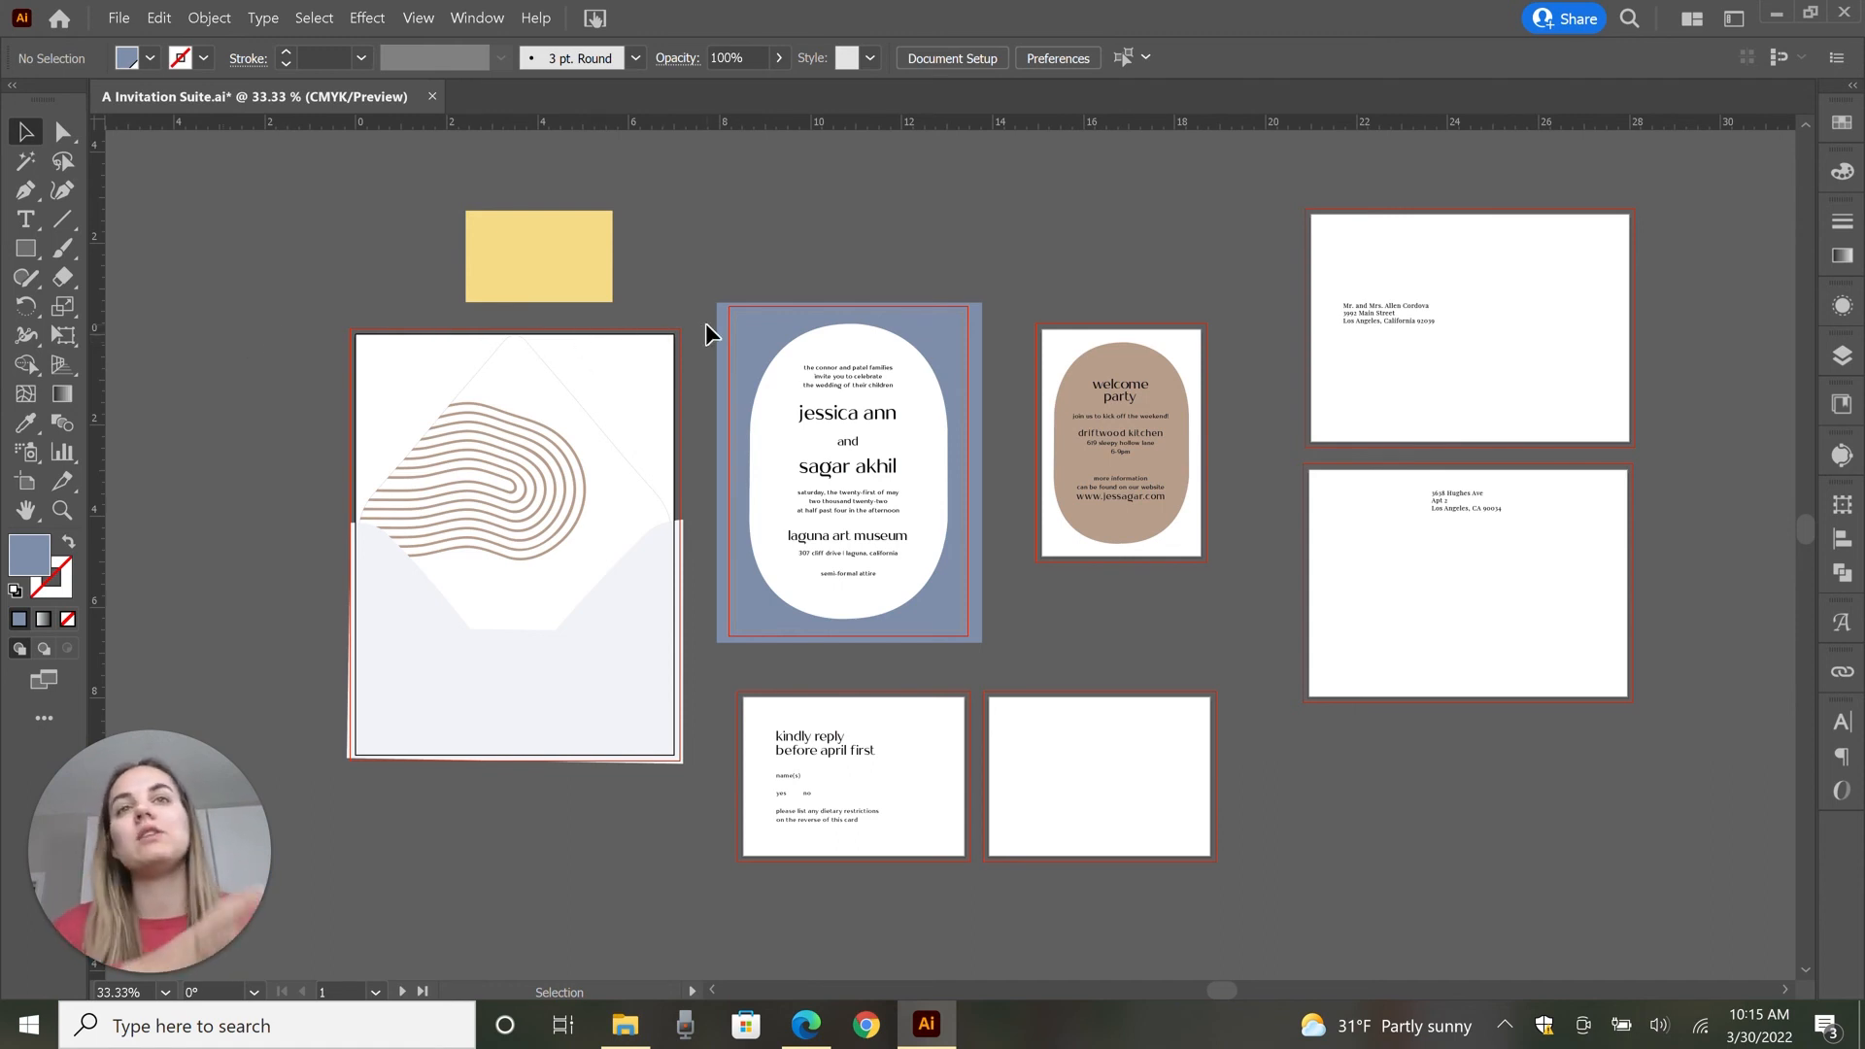